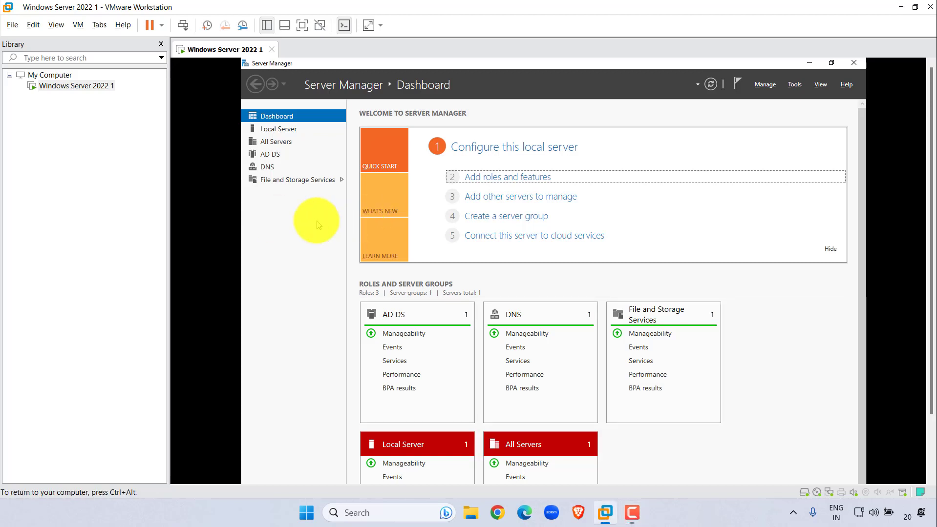
{"action": "mouse_move", "coordinate": [419, 213]}
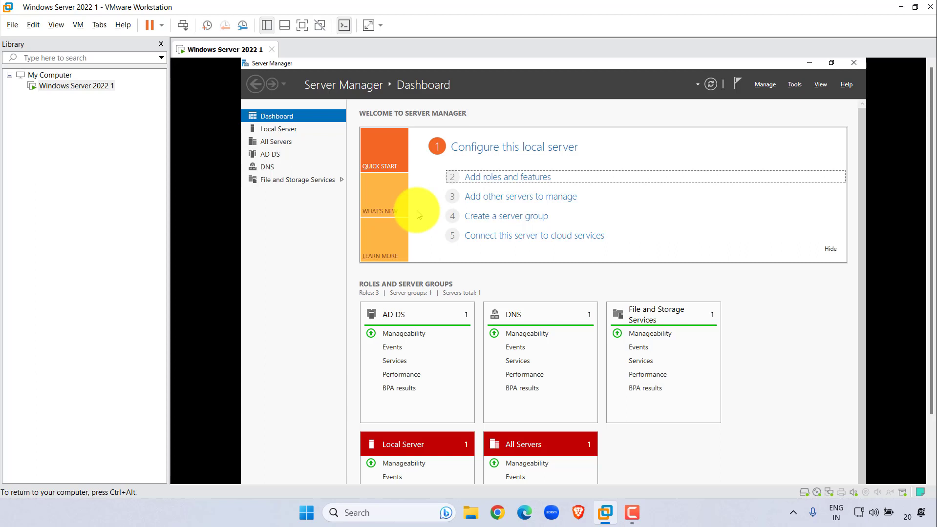
{"action": "mouse_move", "coordinate": [492, 195]}
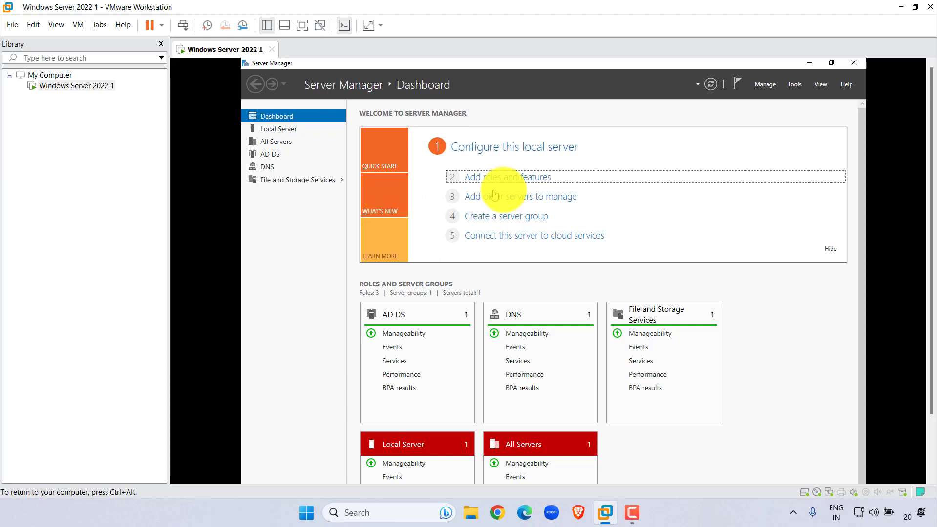
Add the Hyper-V role, hitting the 'processor lacks virtualization capabilities' validation error.
{"action": "left_click", "coordinate": [505, 177]}
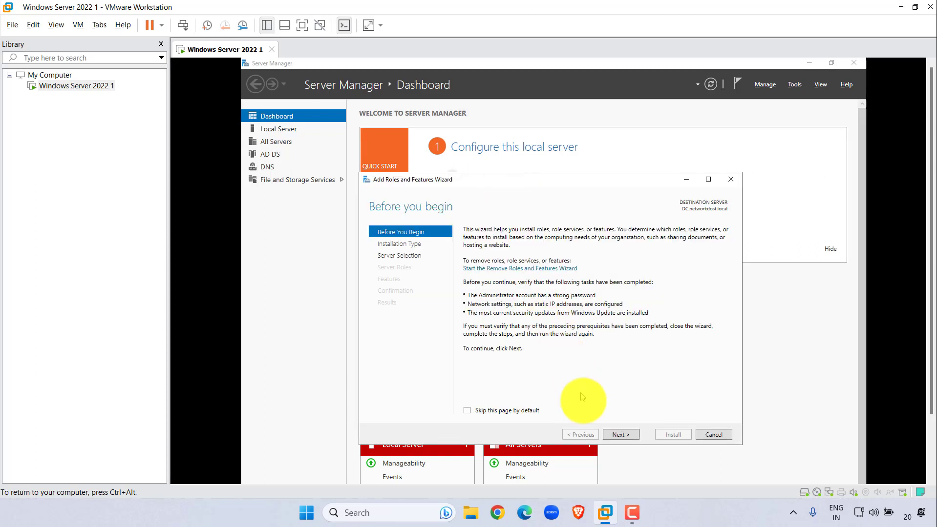
{"action": "left_click", "coordinate": [620, 434]}
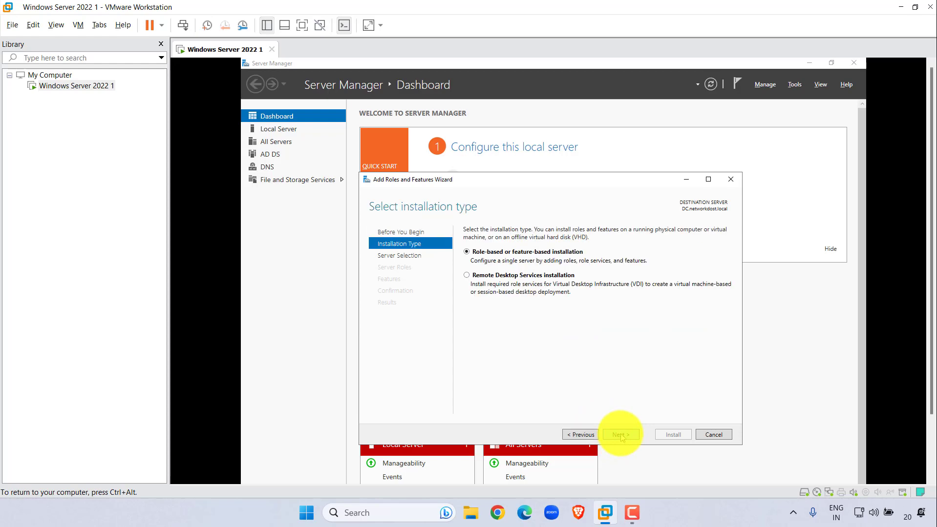
{"action": "left_click", "coordinate": [619, 434]}
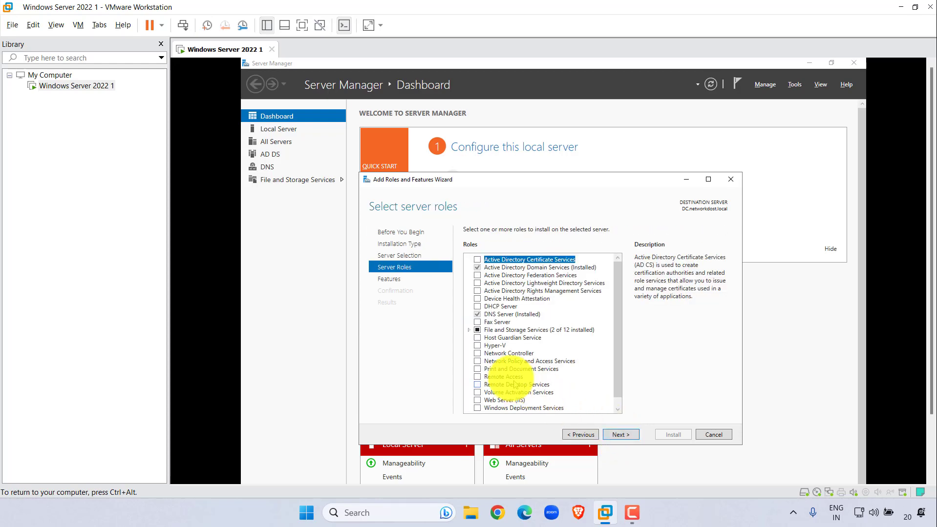
{"action": "left_click", "coordinate": [477, 345]}
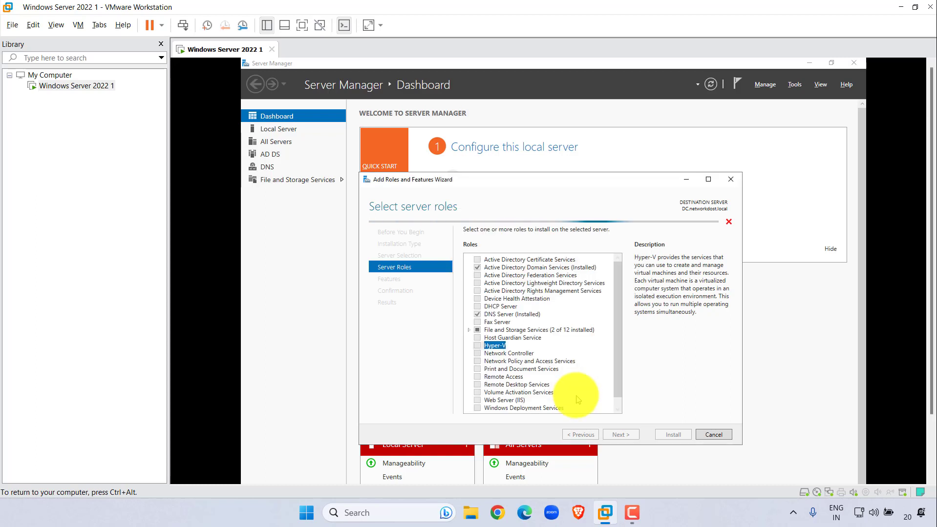
{"action": "left_click", "coordinate": [477, 345]}
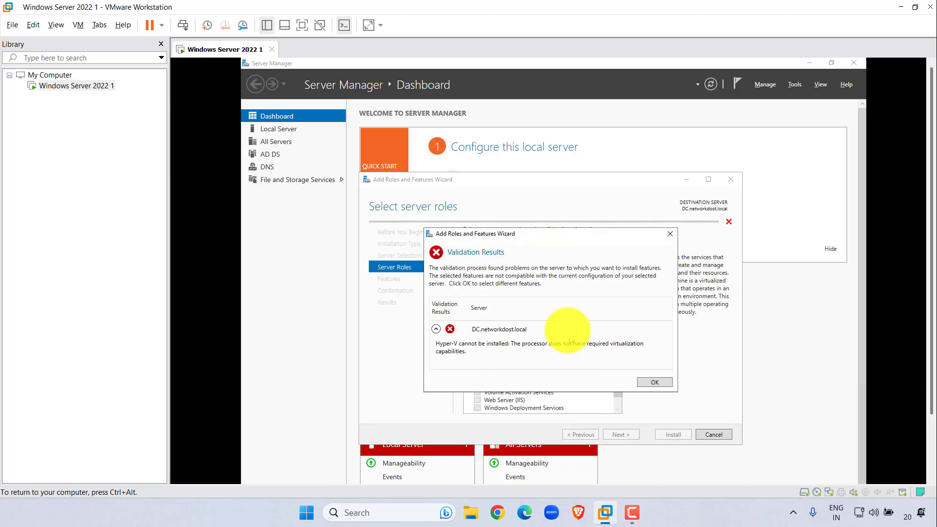
{"action": "mouse_move", "coordinate": [513, 317]}
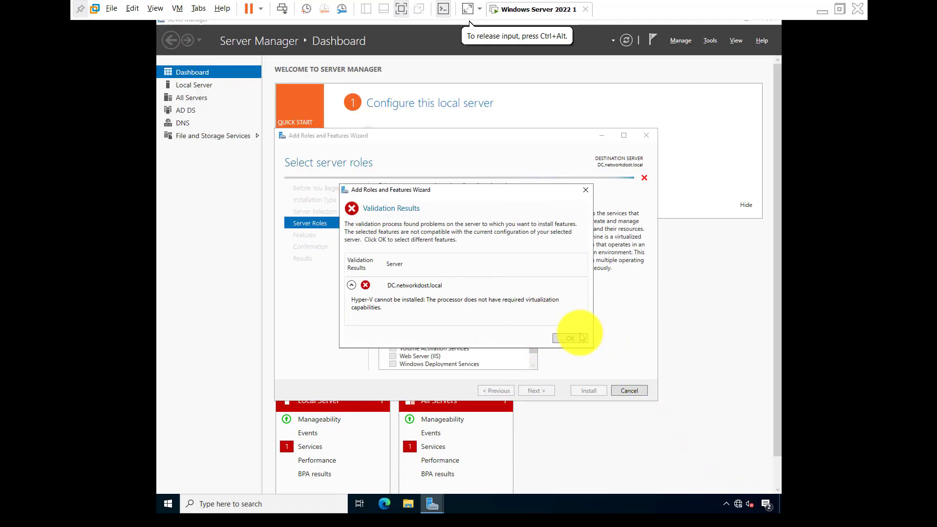
Dismiss the error, cancel the wizard, and shut down for planned hardware maintenance.
{"action": "left_click", "coordinate": [569, 338]}
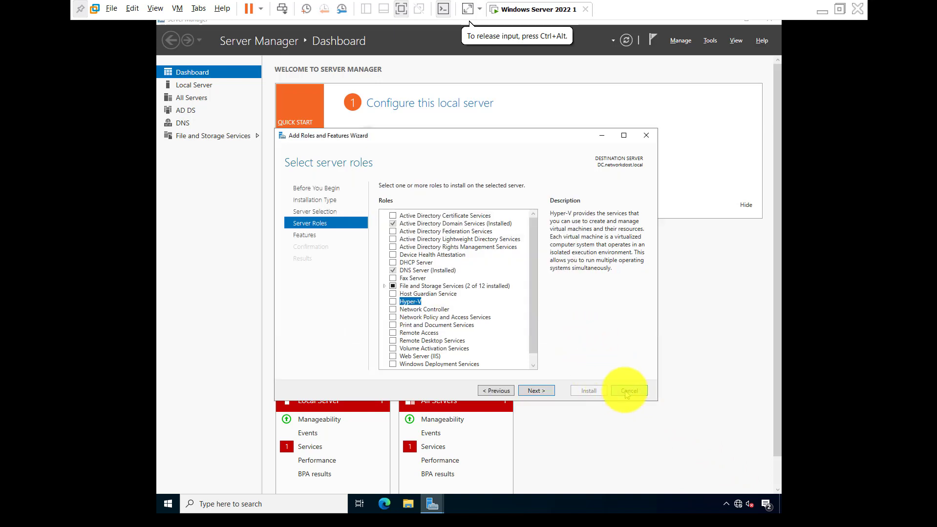
{"action": "left_click", "coordinate": [627, 391]}
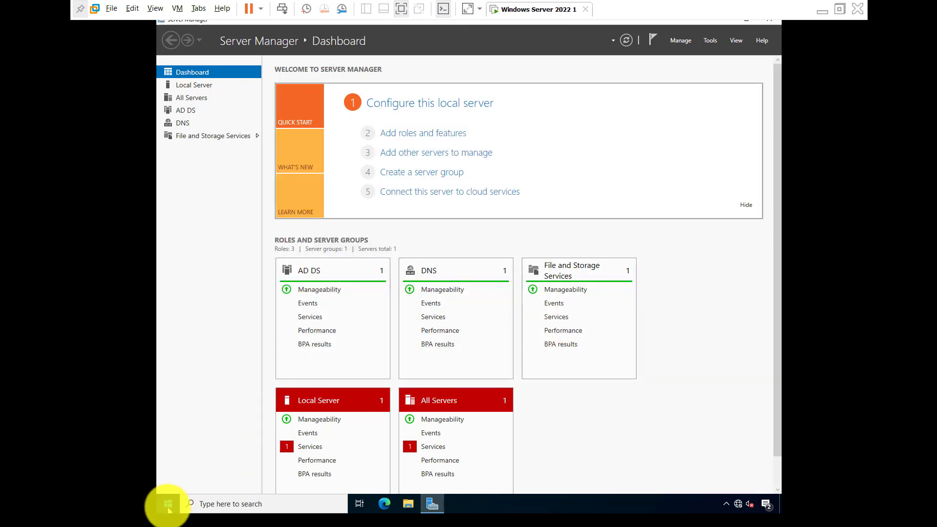
{"action": "left_click", "coordinate": [167, 504]}
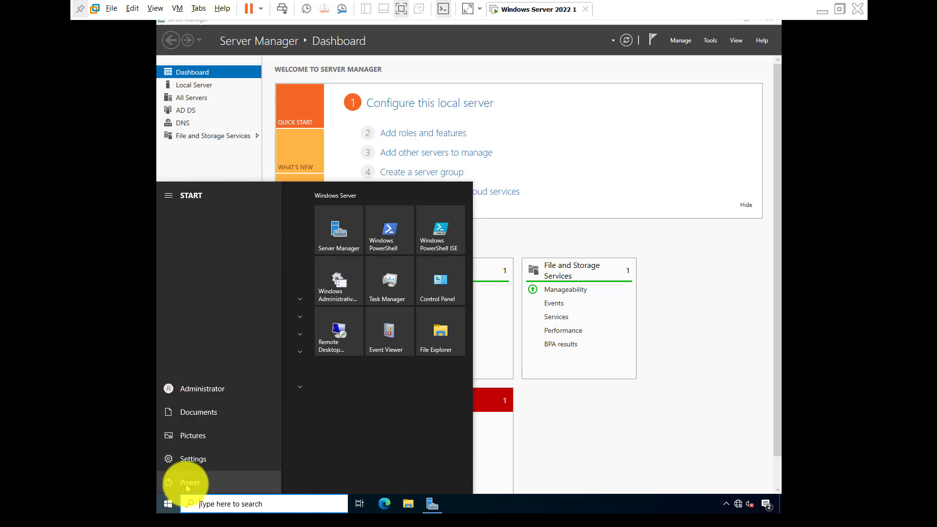
{"action": "left_click", "coordinate": [190, 483]}
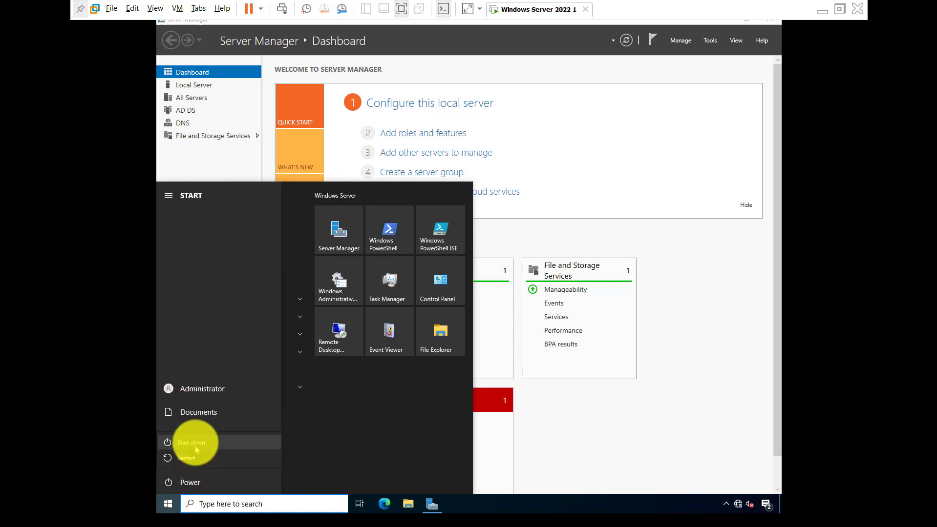
{"action": "left_click", "coordinate": [193, 442]}
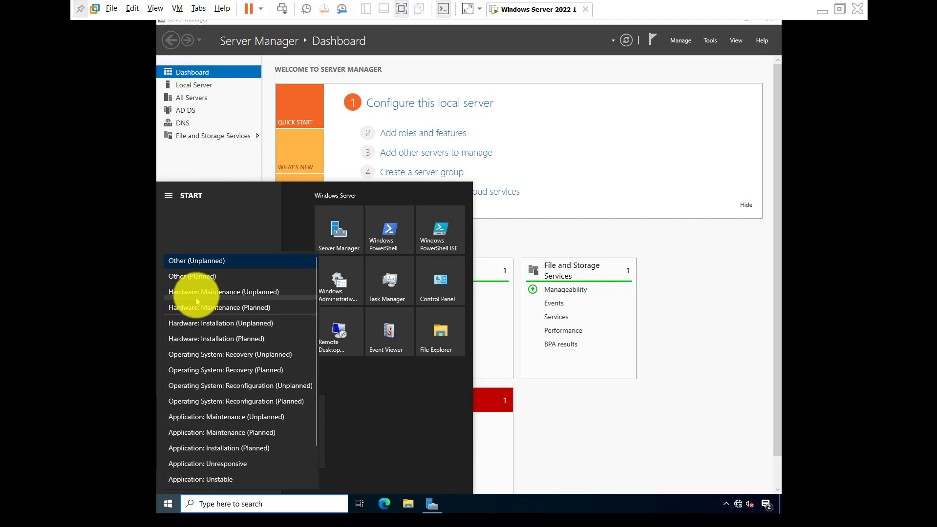
{"action": "left_click", "coordinate": [220, 307]}
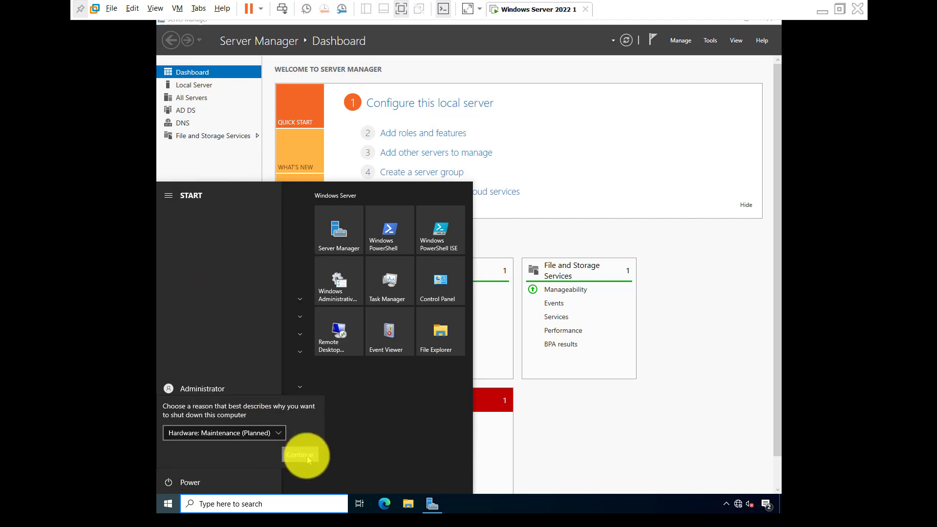
{"action": "left_click", "coordinate": [306, 456]}
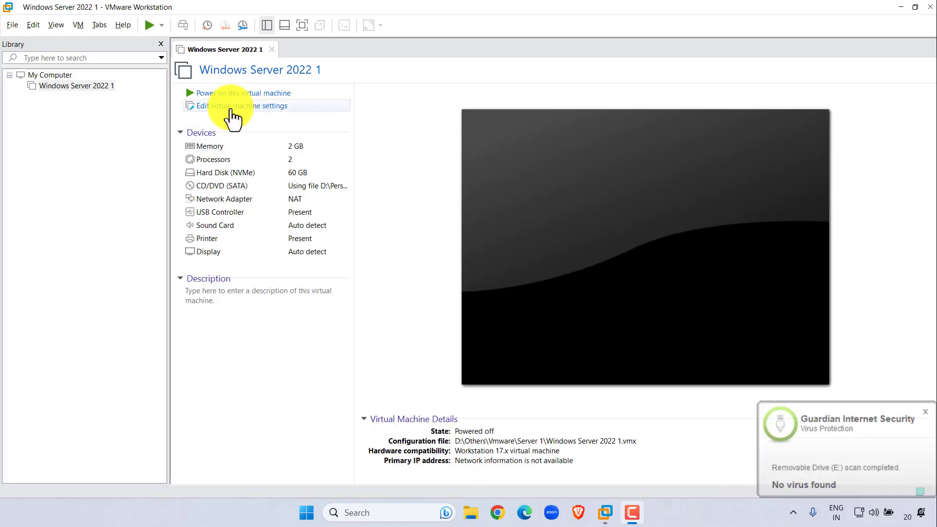
Enable VT-x/EPT processor virtualization and set memory to 4048 MB in VM settings.
{"action": "left_click", "coordinate": [238, 106]}
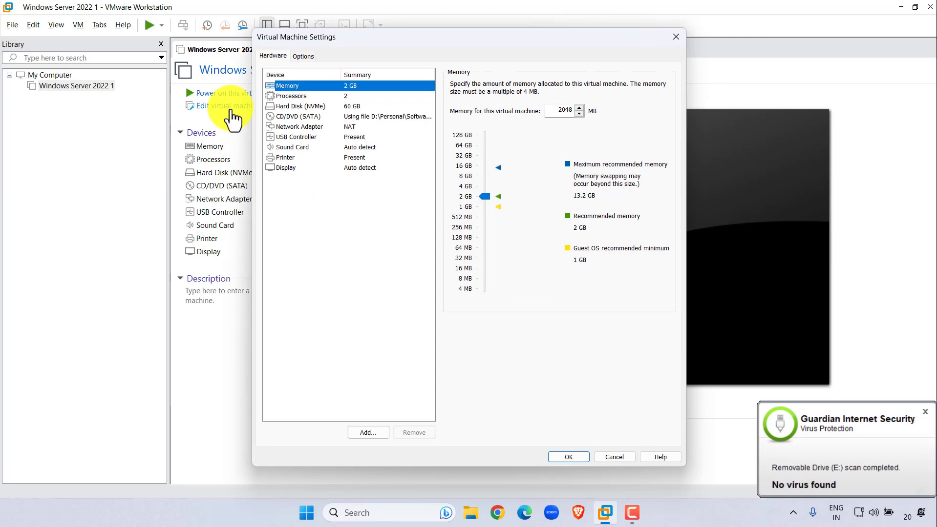
{"action": "mouse_move", "coordinate": [798, 333]}
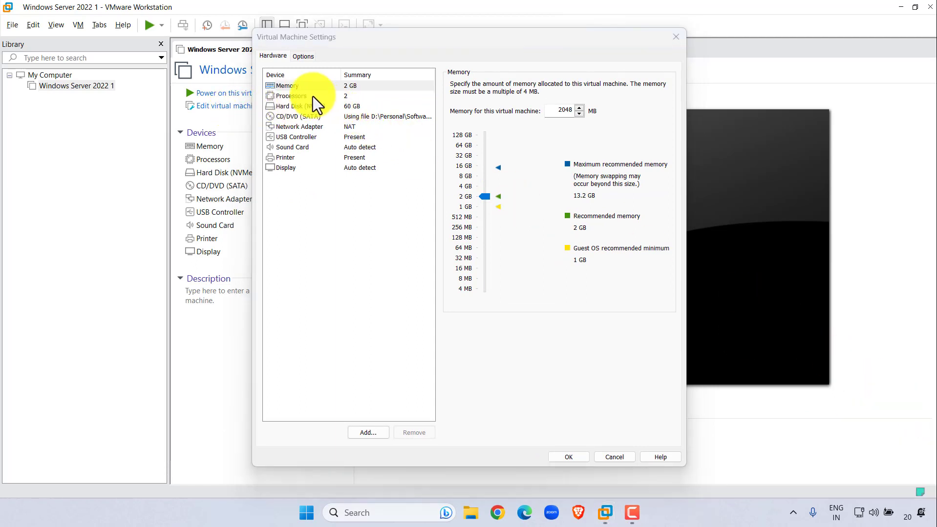
{"action": "left_click", "coordinate": [291, 96]}
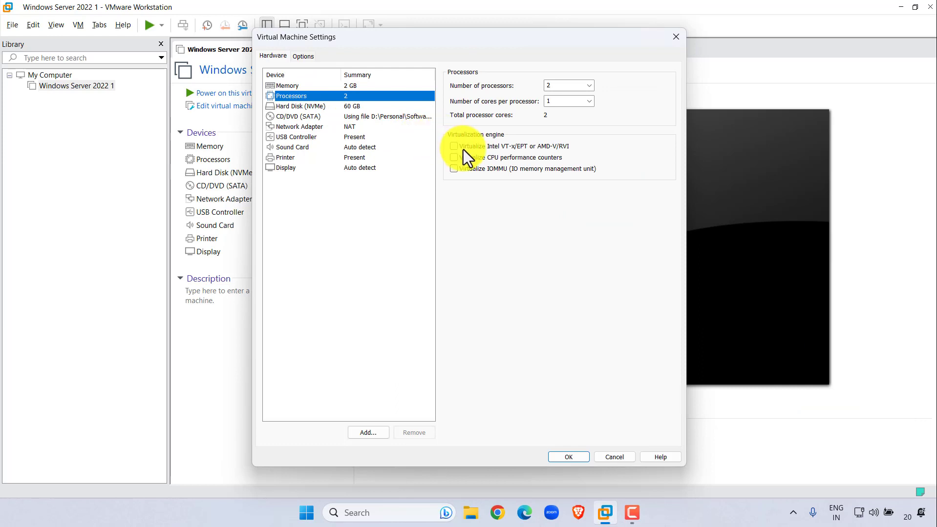
{"action": "mouse_move", "coordinate": [492, 160]}
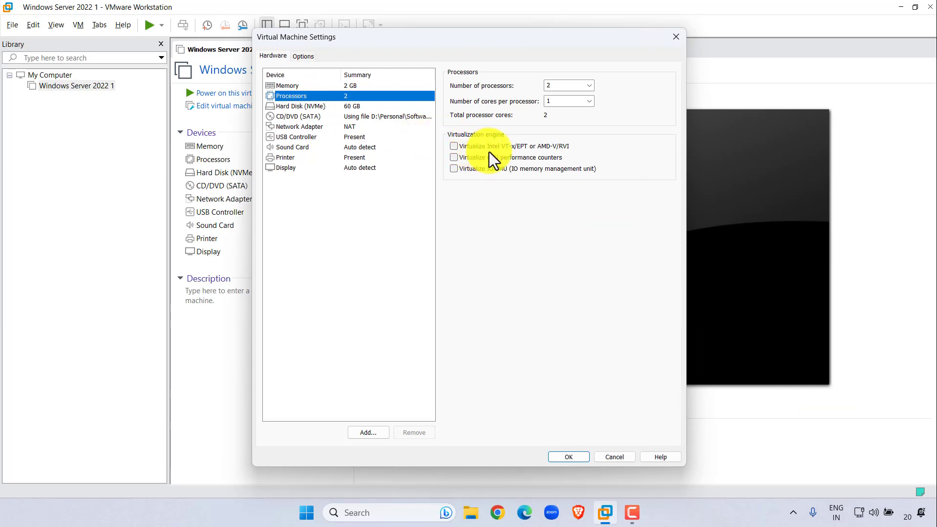
{"action": "mouse_move", "coordinate": [541, 157]}
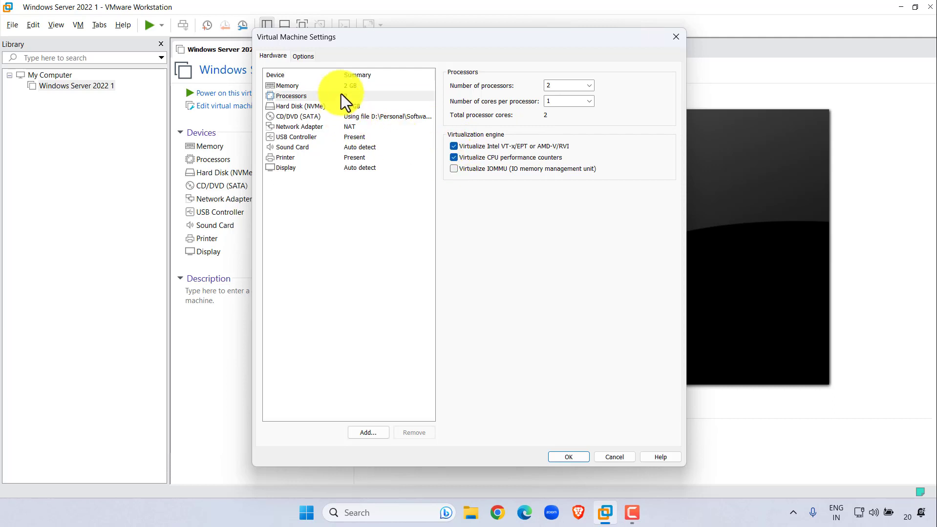
{"action": "left_click", "coordinate": [287, 85]}
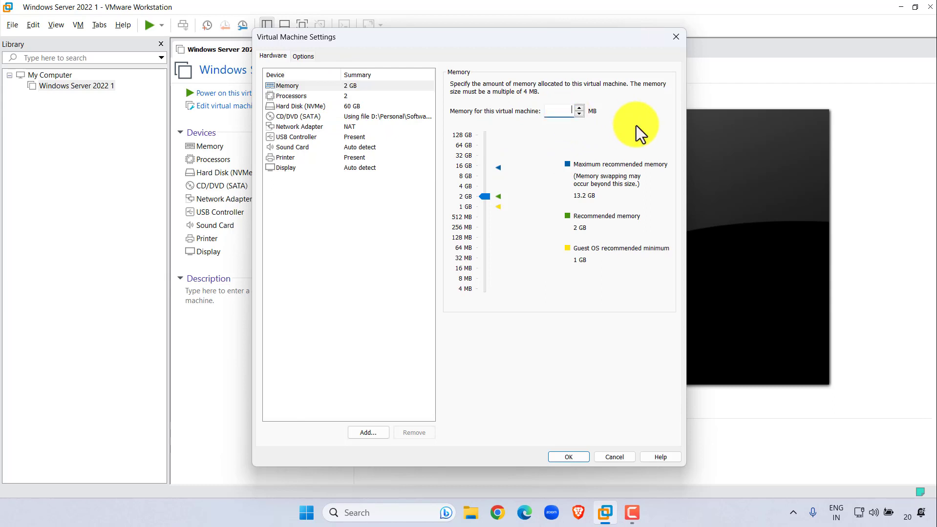
{"action": "type", "text": "4048"}
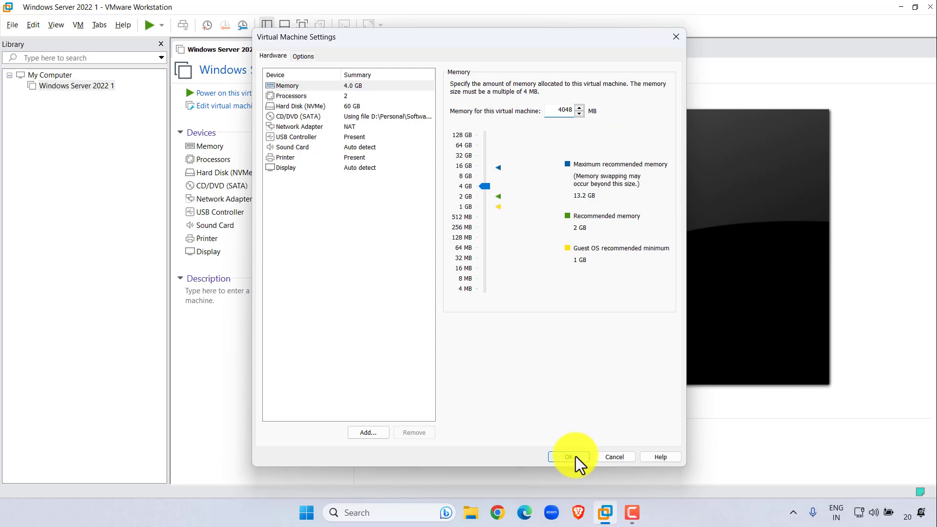
{"action": "left_click", "coordinate": [568, 457]}
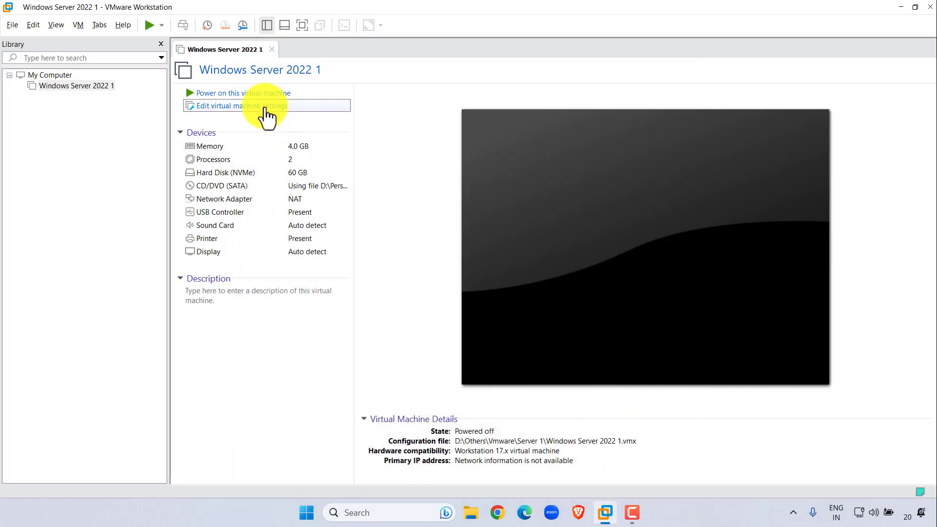
{"action": "left_click", "coordinate": [240, 105]}
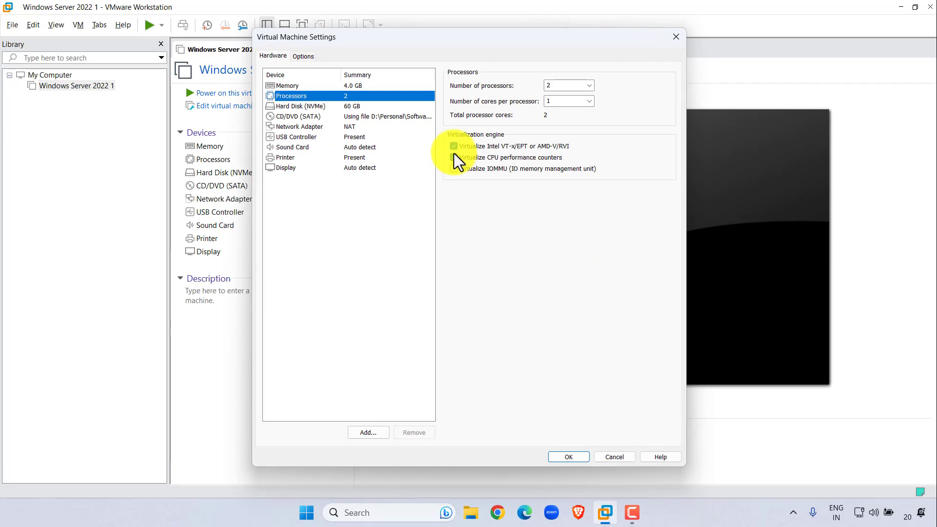
{"action": "left_click", "coordinate": [567, 457]}
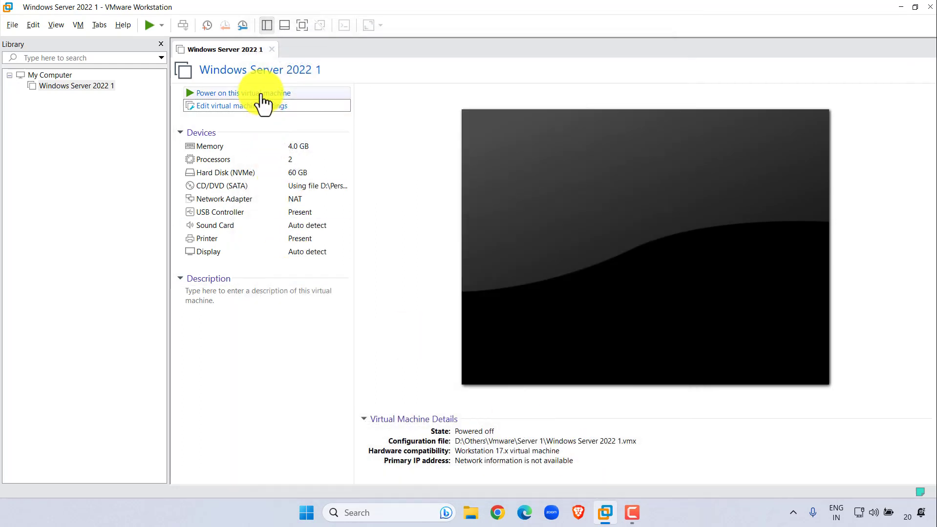
Power on Windows Server 2022 1 and sign in as Administrator.
{"action": "left_click", "coordinate": [241, 94]}
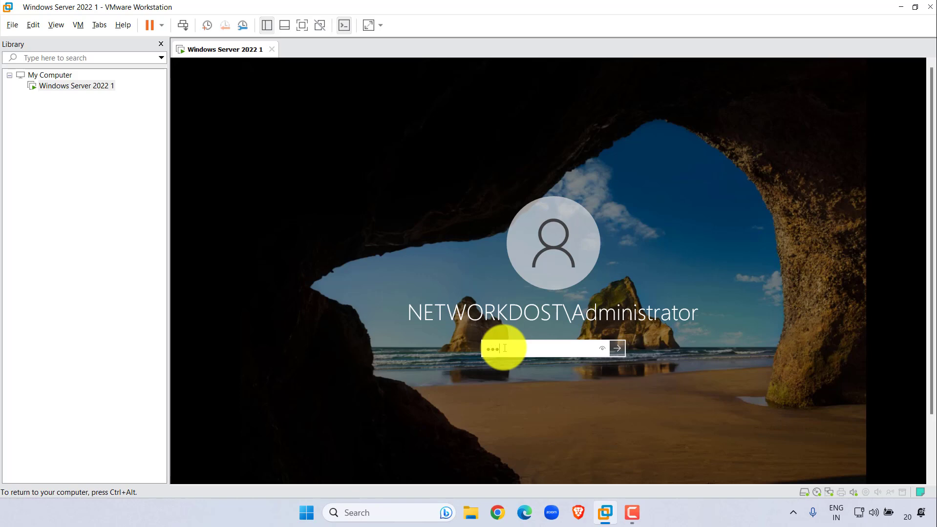
{"action": "type", "text": "password"}
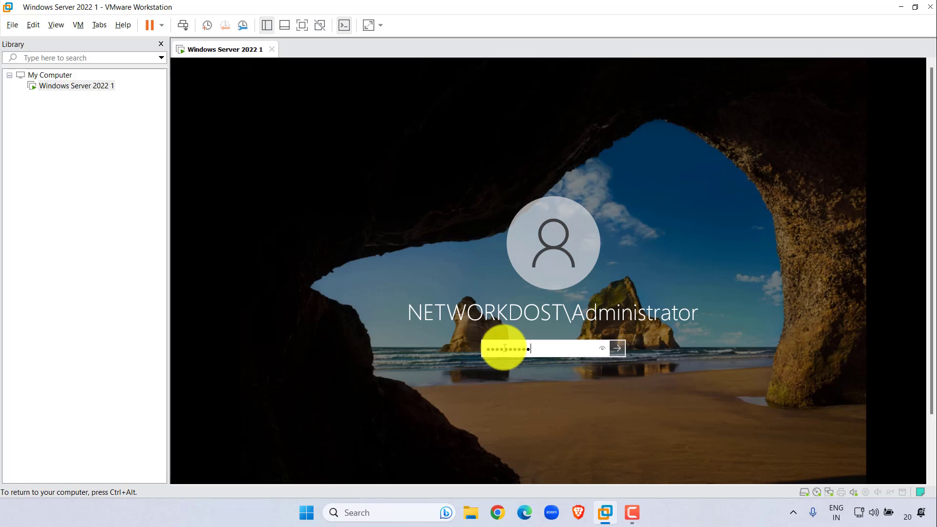
{"action": "left_click", "coordinate": [616, 348]}
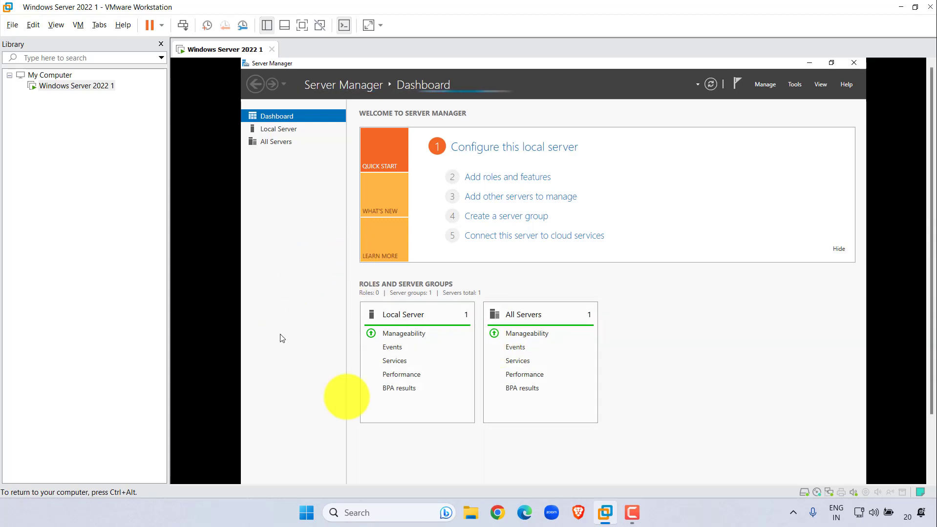
{"action": "mouse_move", "coordinate": [585, 224]}
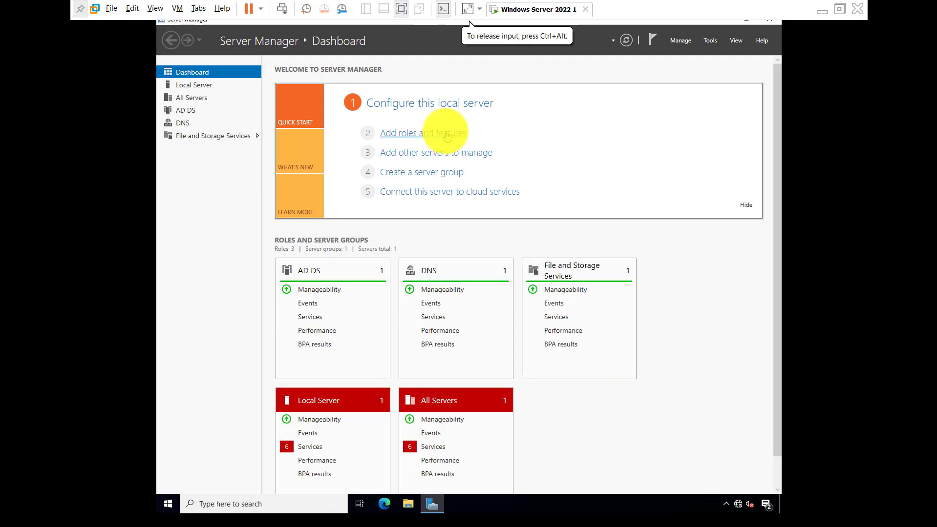
{"action": "mouse_move", "coordinate": [435, 153]}
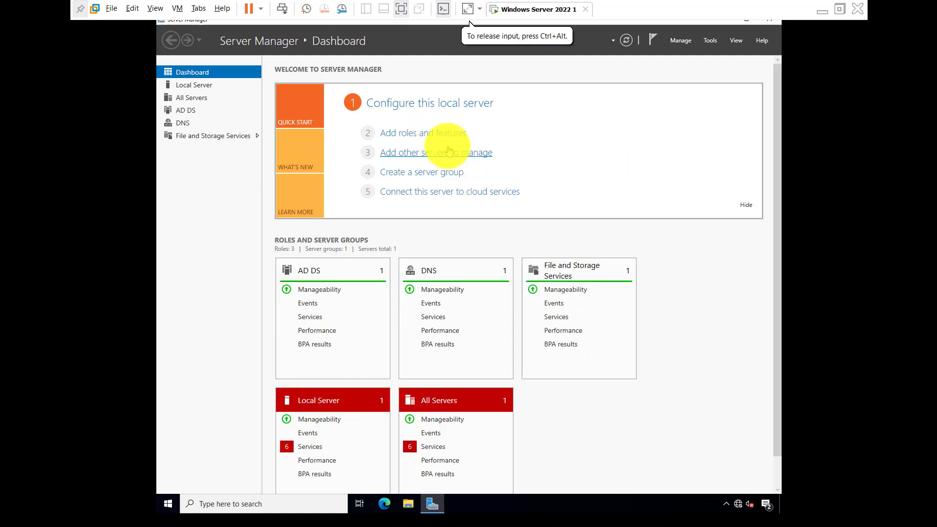
Select the Hyper-V role with its management tools in Add Roles and Features.
{"action": "left_click", "coordinate": [422, 132]}
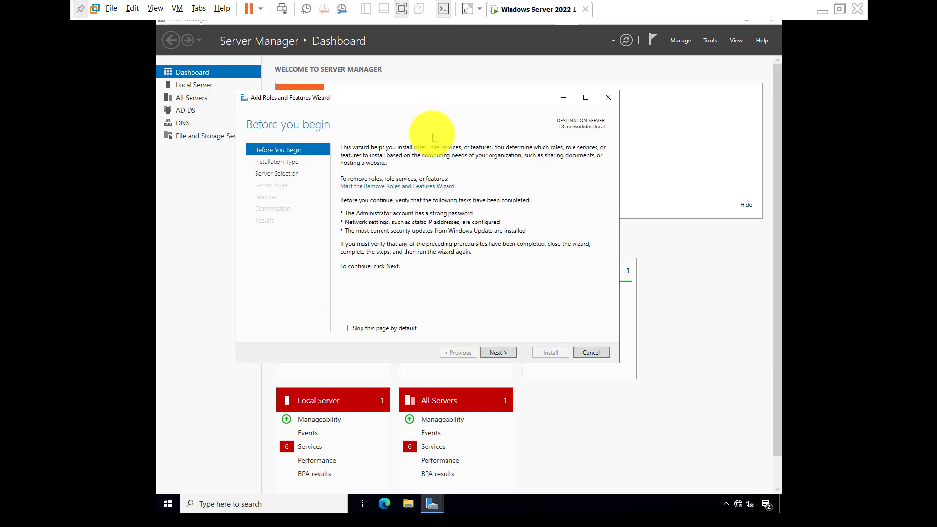
{"action": "left_click", "coordinate": [497, 353]}
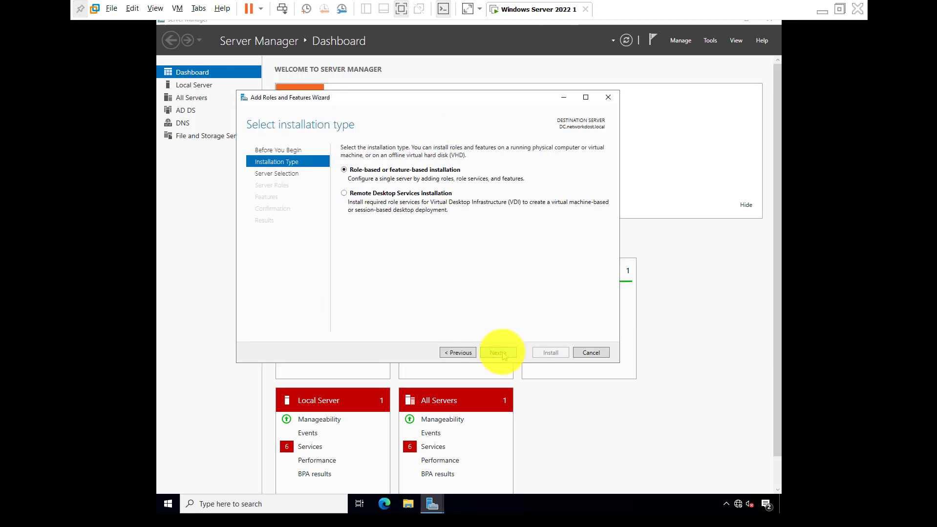
{"action": "left_click", "coordinate": [497, 353]}
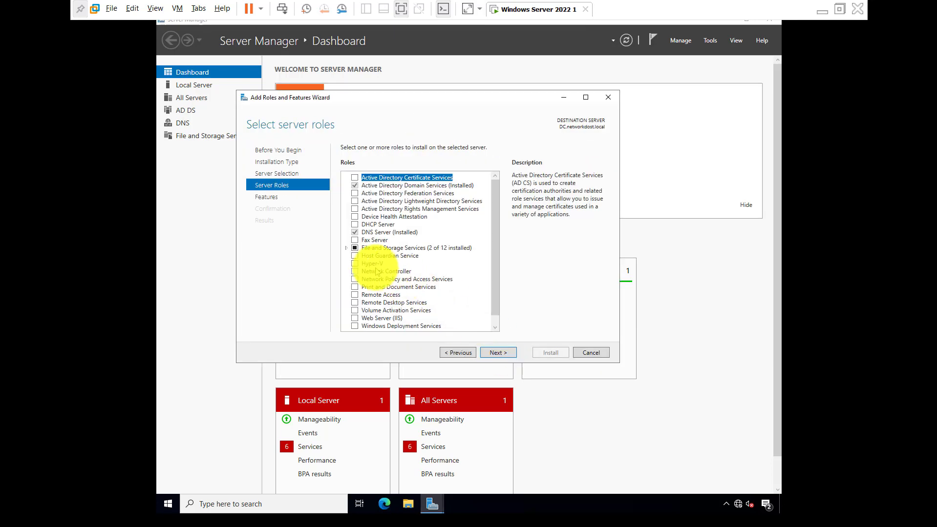
{"action": "left_click", "coordinate": [354, 264]}
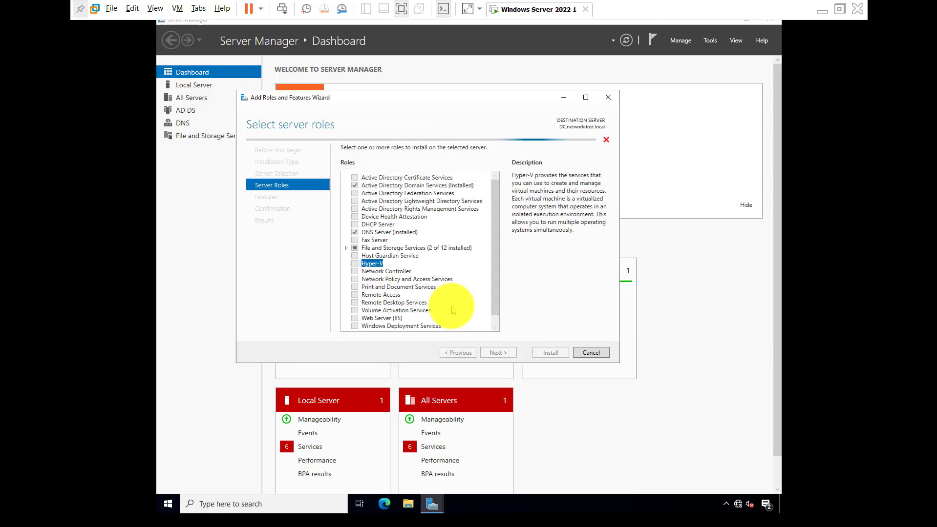
{"action": "left_click", "coordinate": [354, 263]}
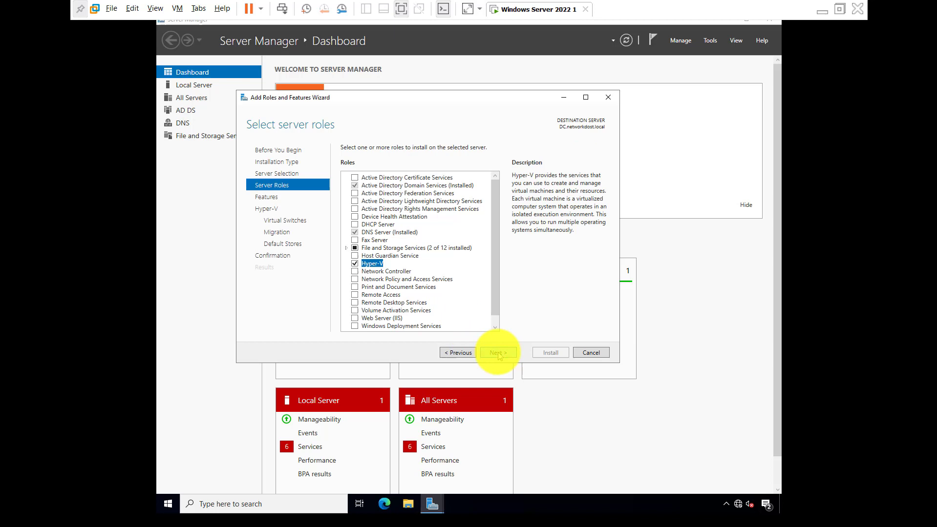
{"action": "left_click", "coordinate": [496, 353]}
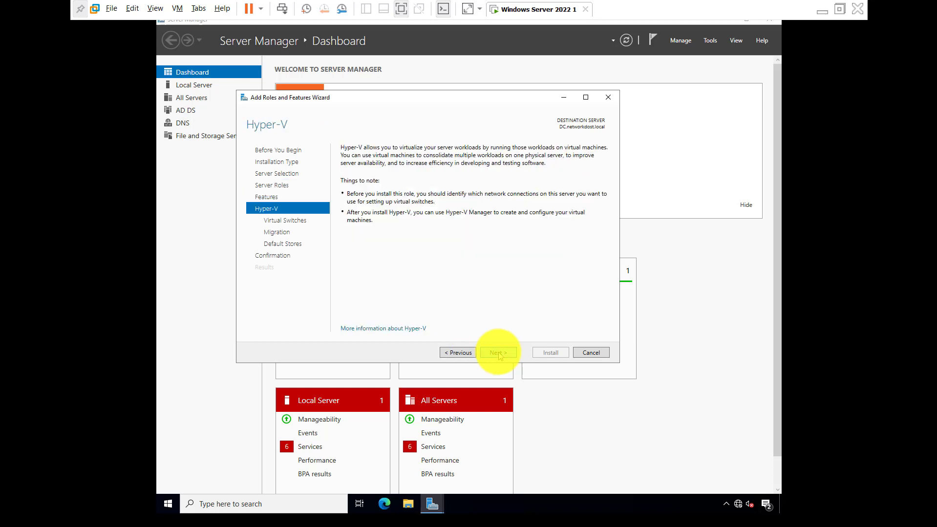
{"action": "left_click", "coordinate": [498, 353]}
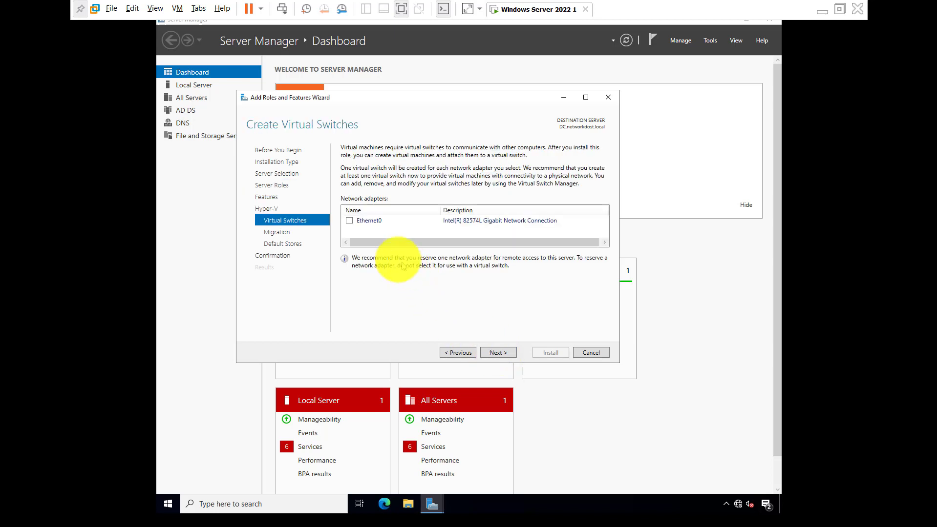
Create a virtual switch on Ethernet0, allow live migrations, and enable automatic restart.
{"action": "left_click", "coordinate": [349, 220]}
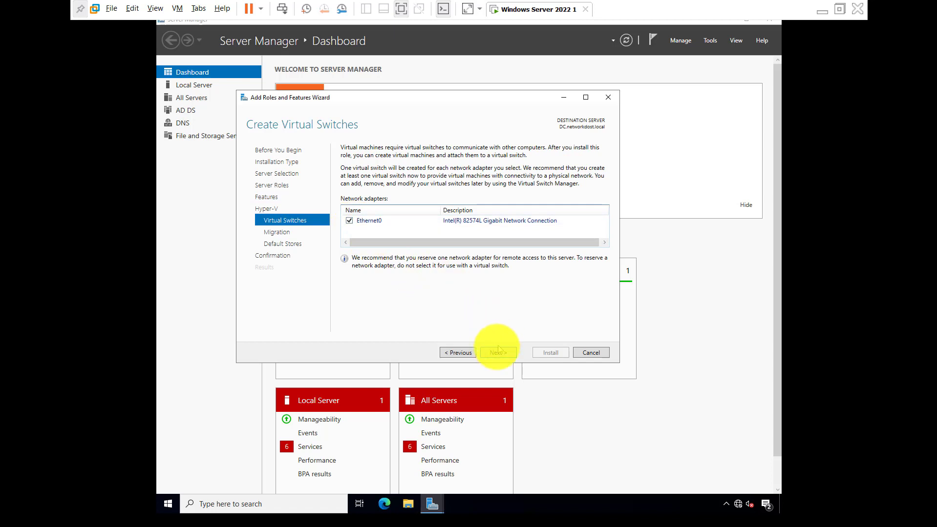
{"action": "left_click", "coordinate": [497, 352]}
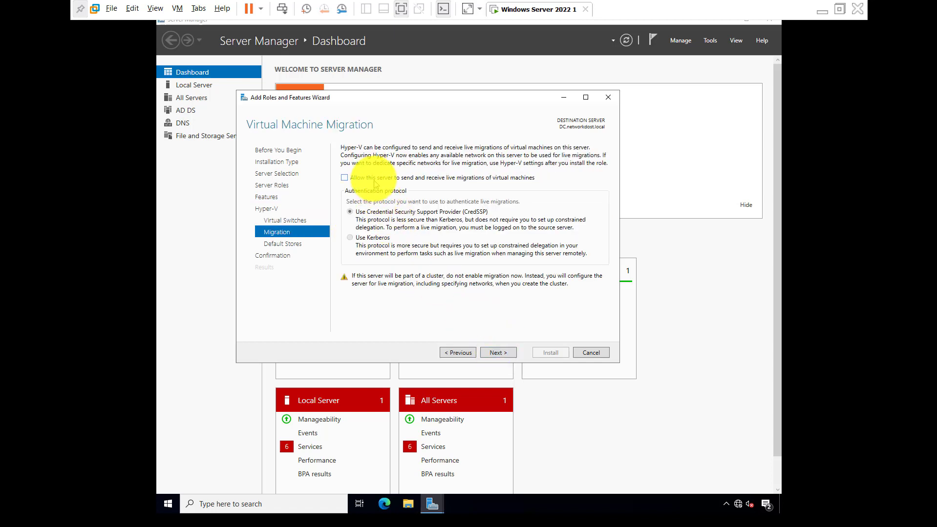
{"action": "left_click", "coordinate": [345, 177]}
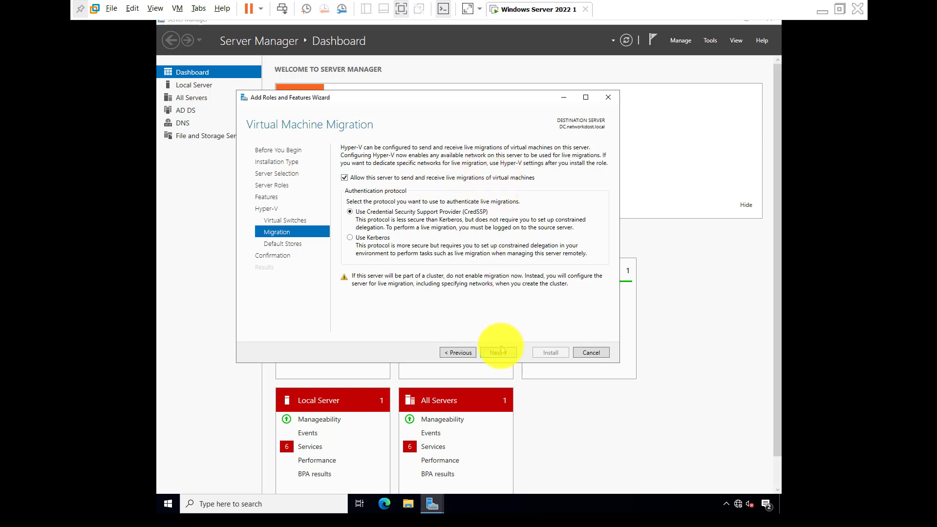
{"action": "left_click", "coordinate": [497, 353]}
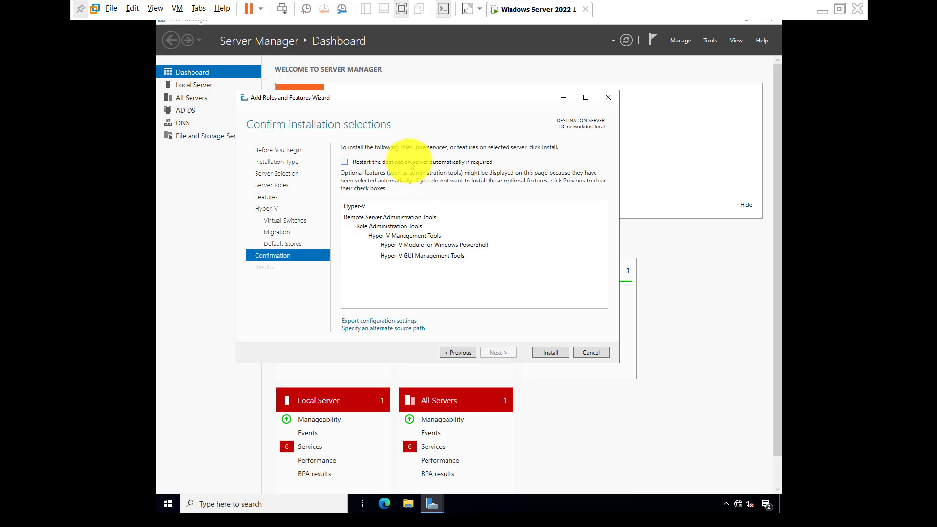
{"action": "left_click", "coordinate": [345, 162]}
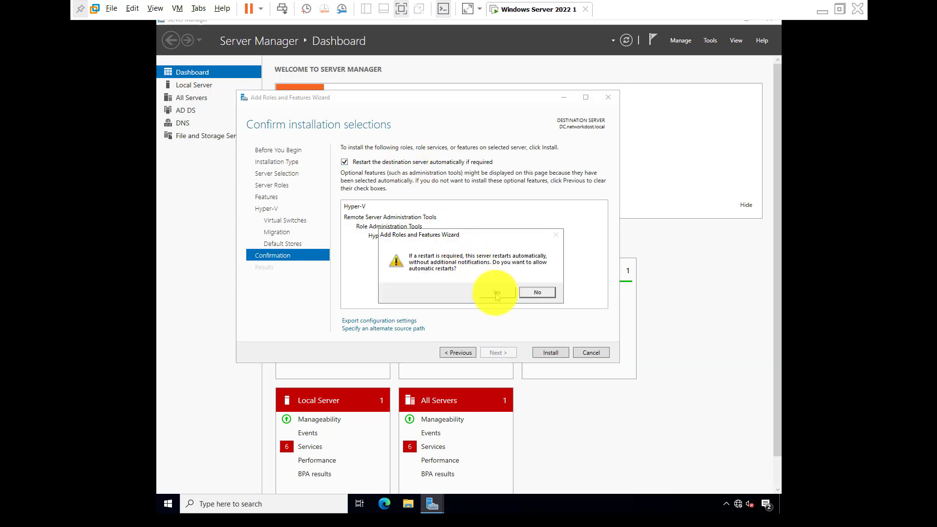
{"action": "left_click", "coordinate": [495, 293]}
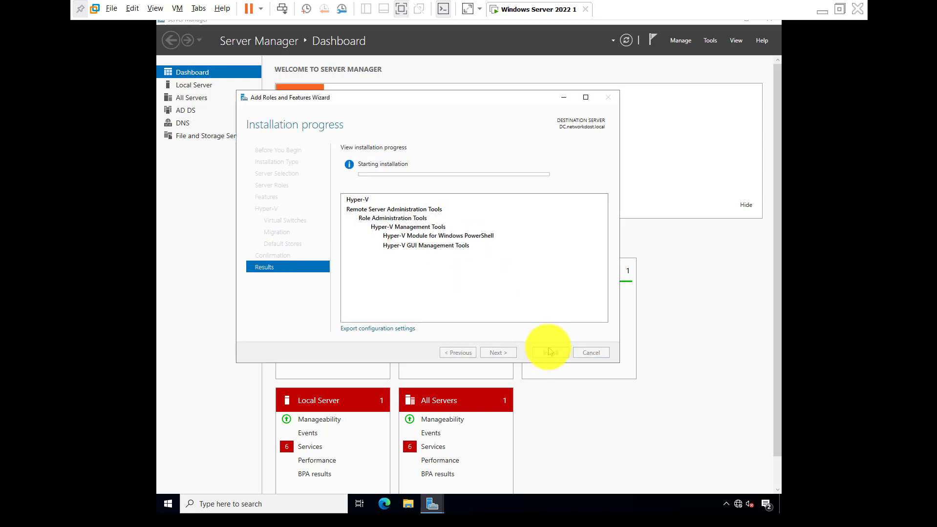
Install Hyper-V, then sign back in as Administrator after the reboot.
{"action": "left_click", "coordinate": [549, 352]}
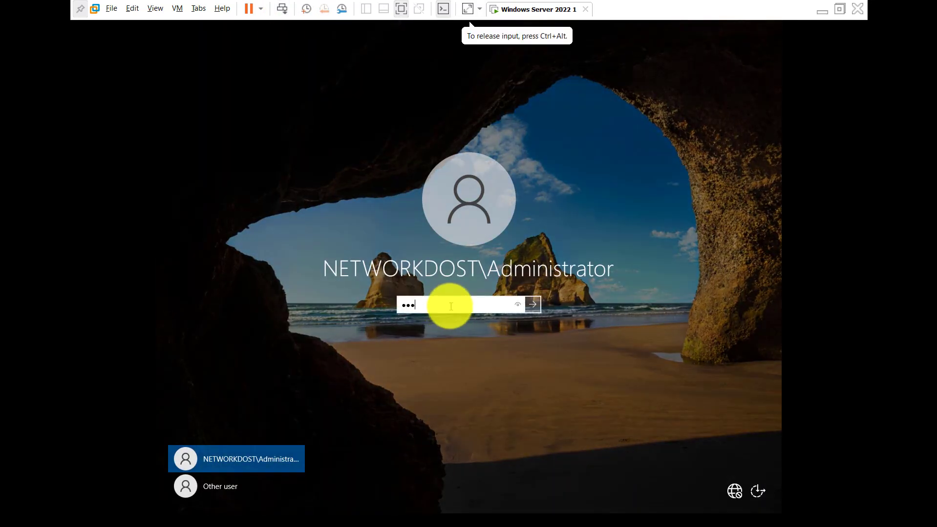
{"action": "type", "text": "password"}
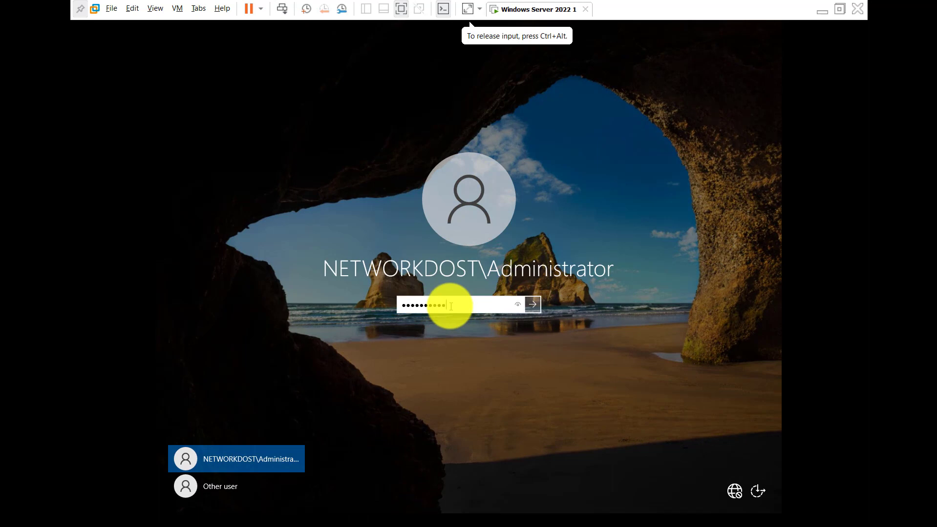
{"action": "left_click", "coordinate": [531, 305]}
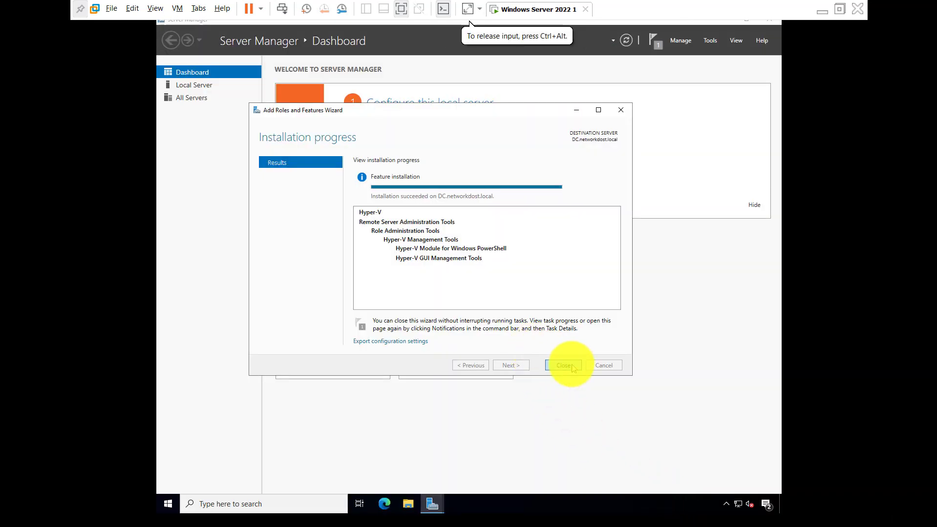
Close the installation wizard and open the DC server's context menu in Hyper-V Manager.
{"action": "left_click", "coordinate": [710, 40]}
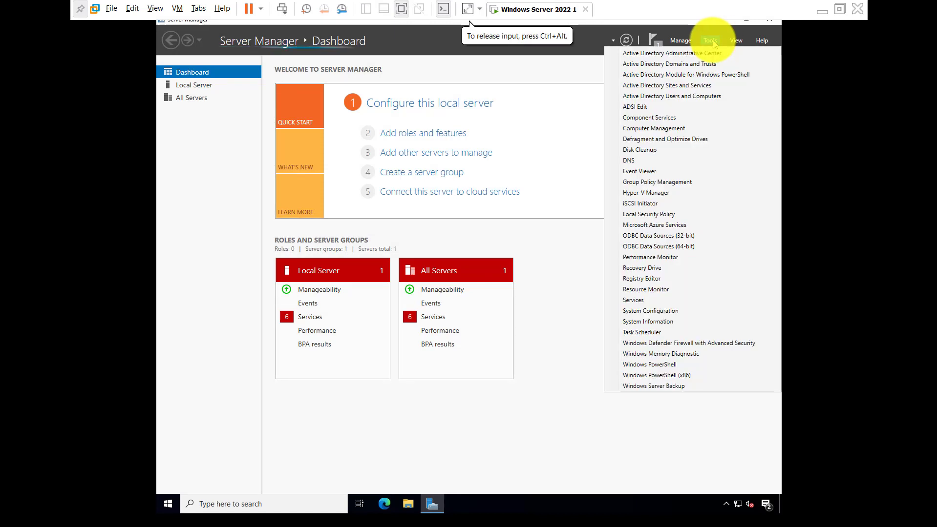
{"action": "mouse_move", "coordinate": [645, 192]}
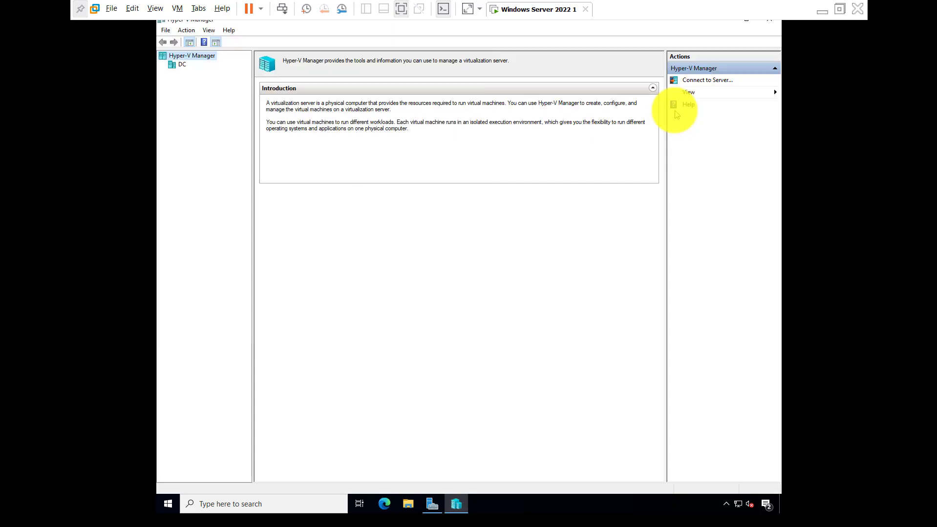
{"action": "left_click", "coordinate": [181, 64]}
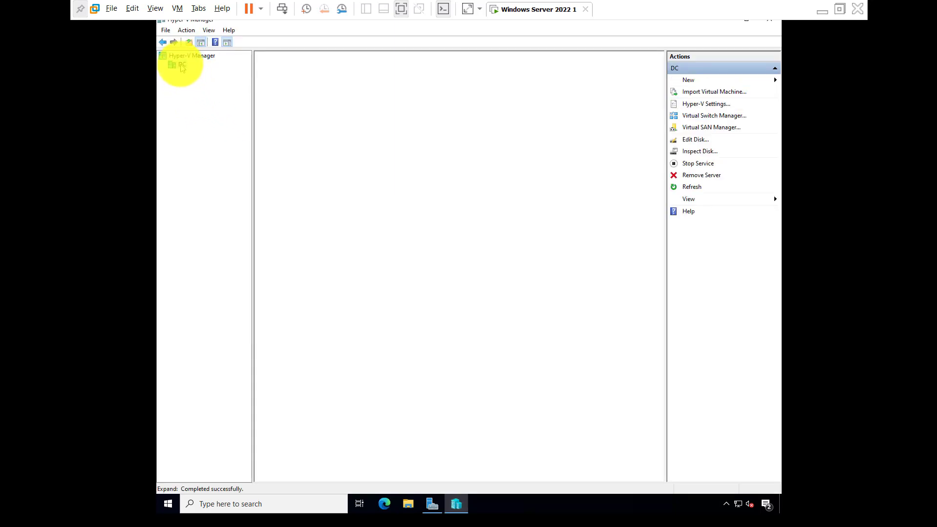
{"action": "right_click", "coordinate": [182, 64]}
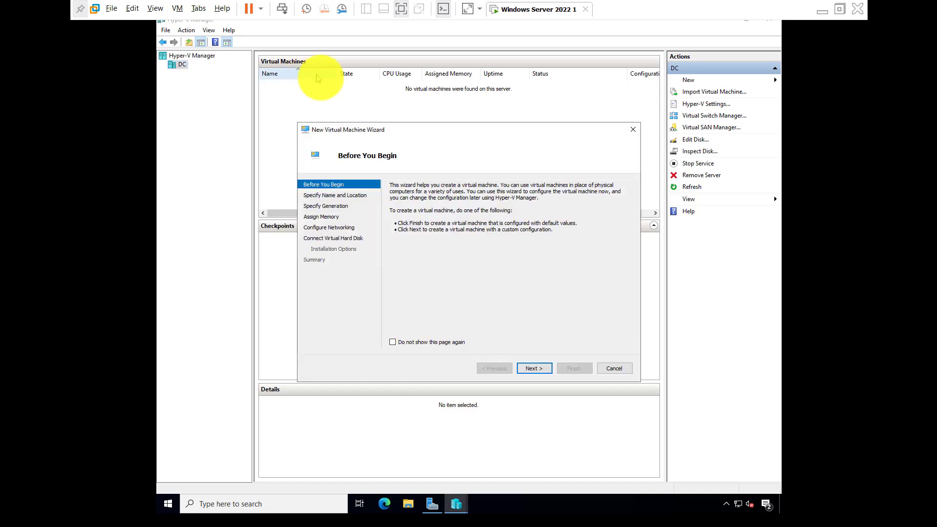
Keep default name, Generation 1, 1024 MB memory; use Virtual Switch and a new disk.
{"action": "left_click", "coordinate": [532, 368]}
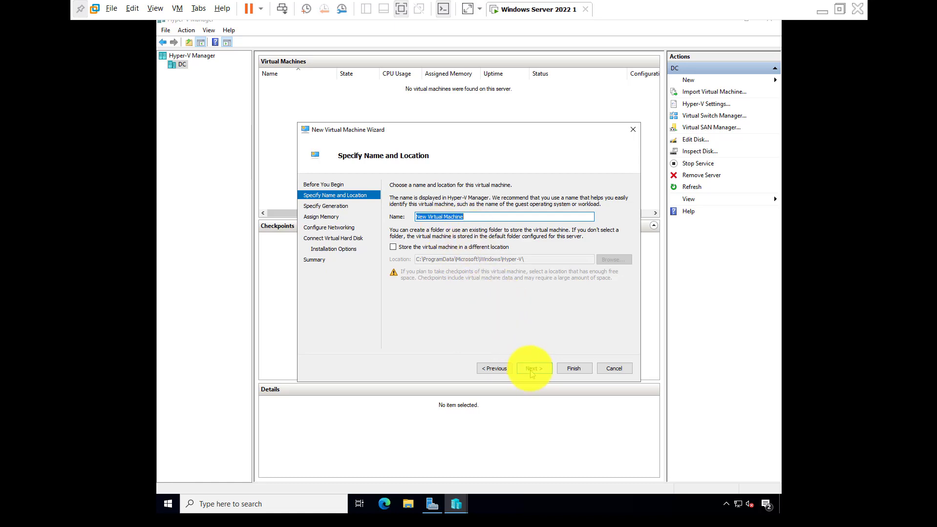
{"action": "left_click", "coordinate": [532, 367]}
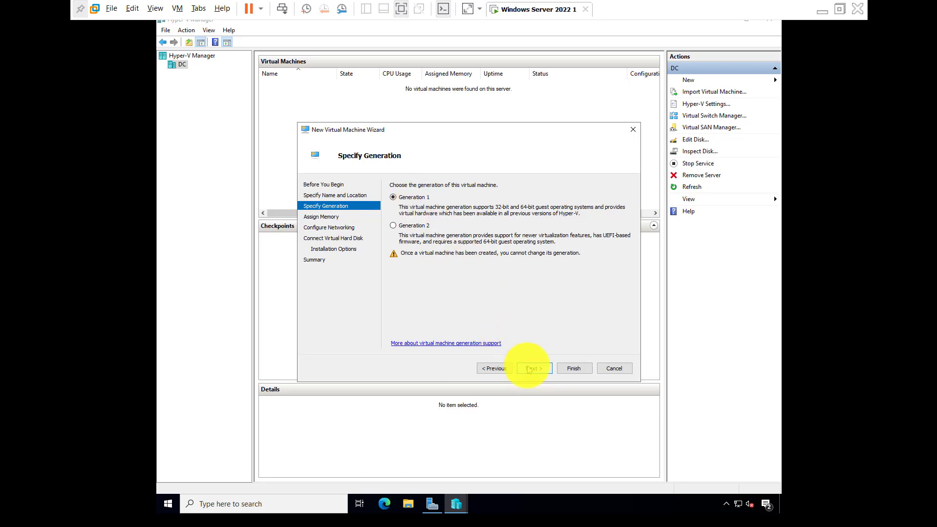
{"action": "left_click", "coordinate": [533, 369]}
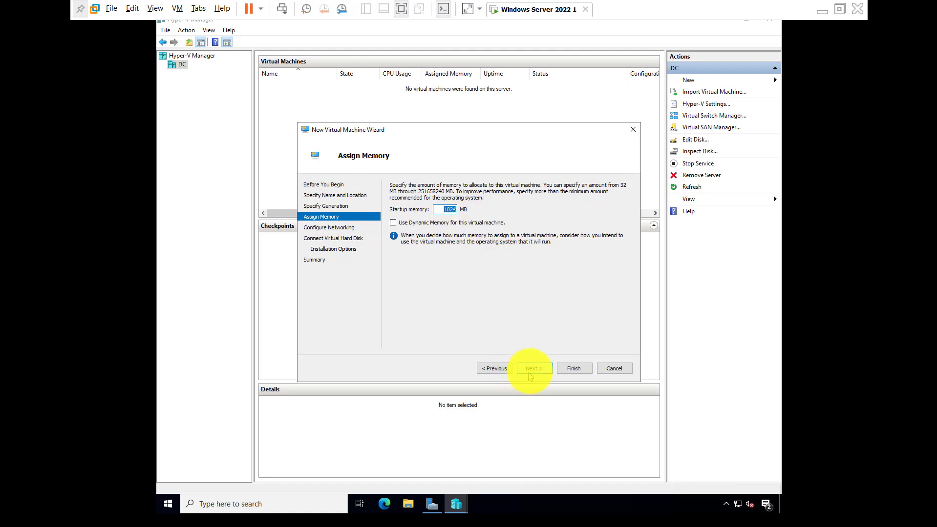
{"action": "left_click", "coordinate": [532, 368]}
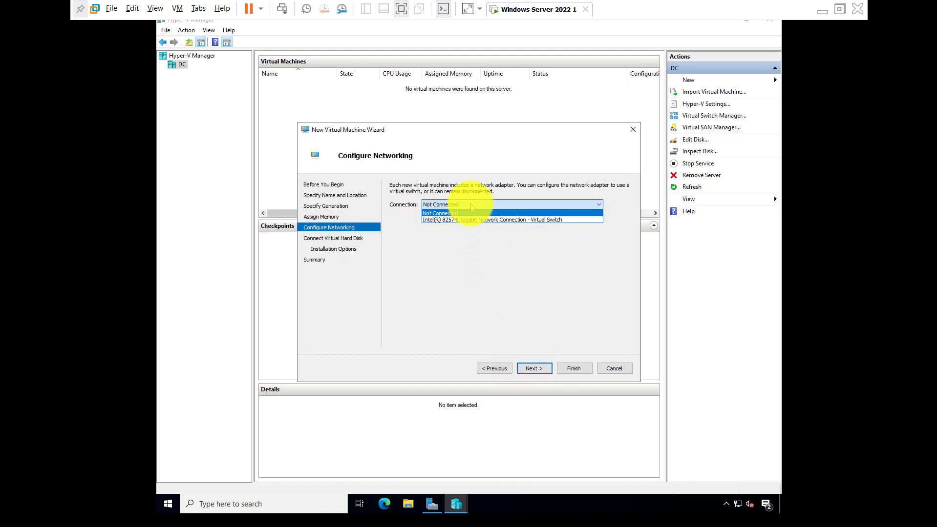
{"action": "left_click", "coordinate": [508, 219]}
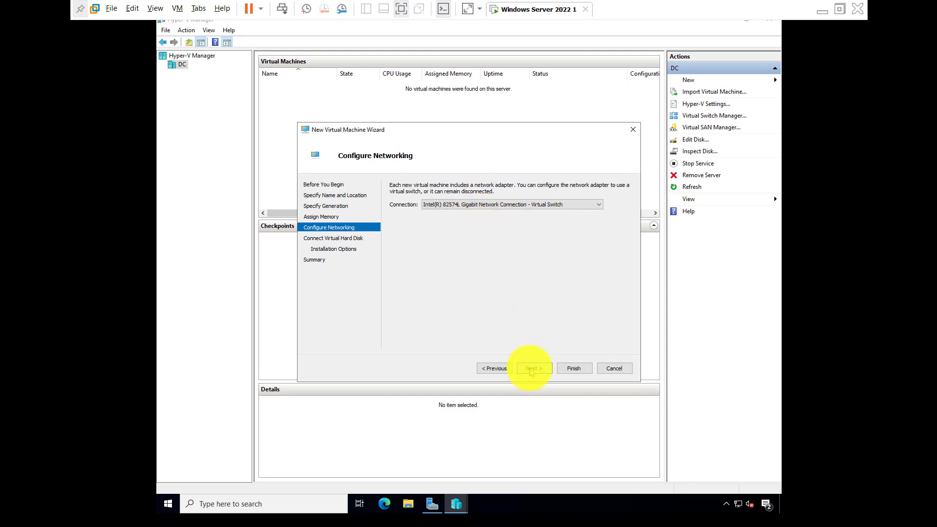
{"action": "left_click", "coordinate": [531, 369]}
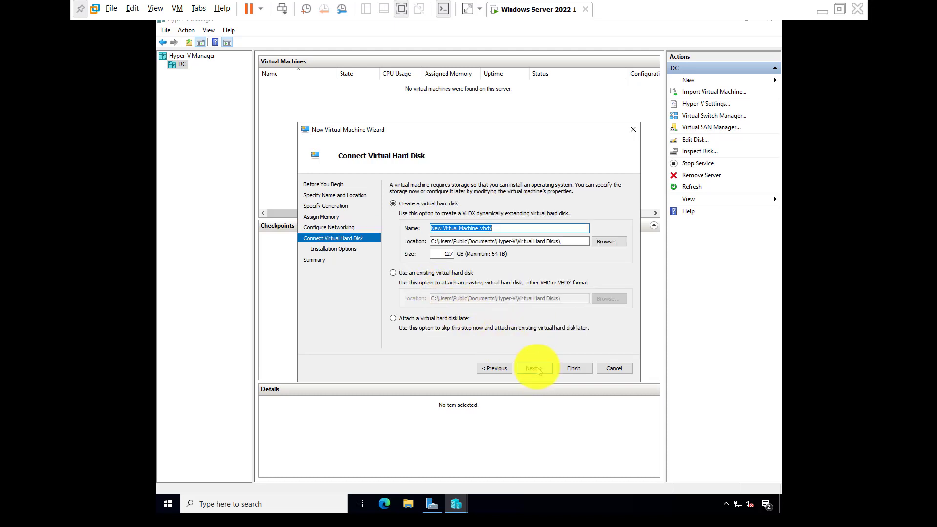
{"action": "left_click", "coordinate": [533, 367]}
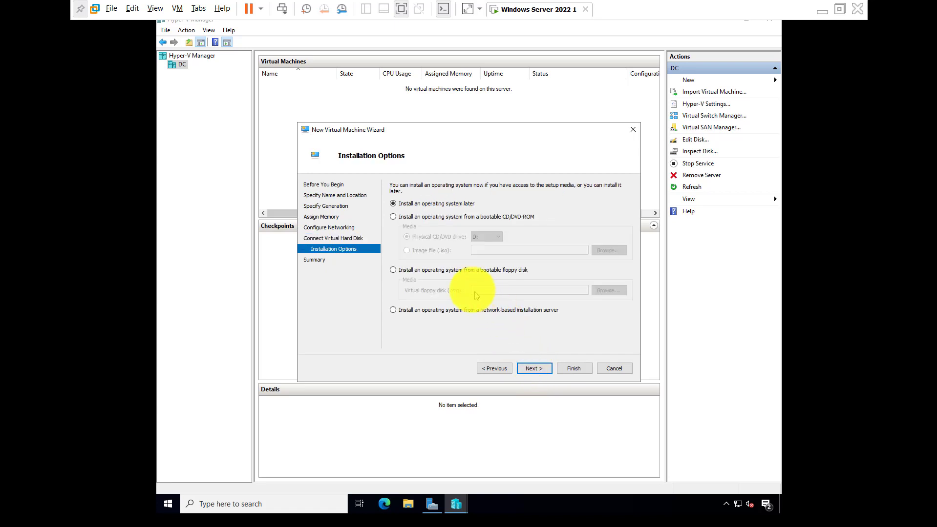
{"action": "mouse_move", "coordinate": [432, 227]}
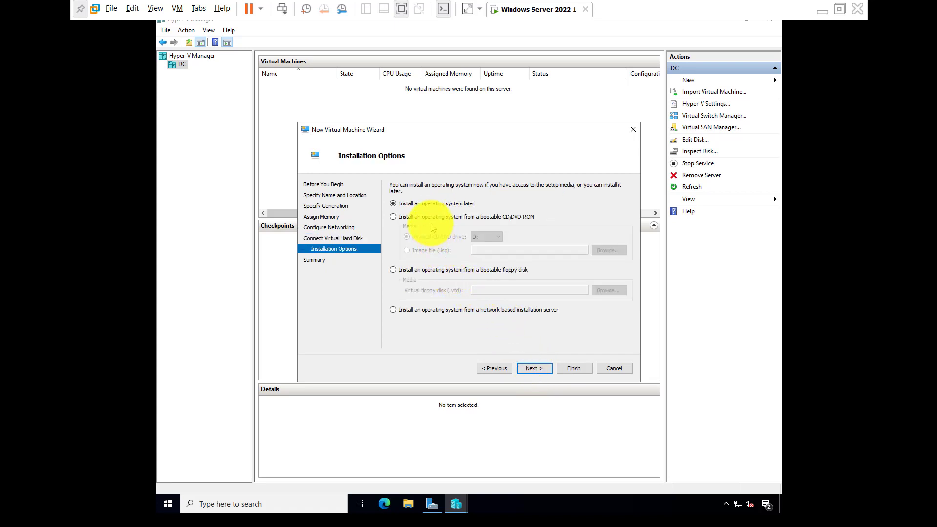
Set the Windows 10 Enterprise ISO from the Desktop as bootable installation media.
{"action": "left_click", "coordinate": [393, 216]}
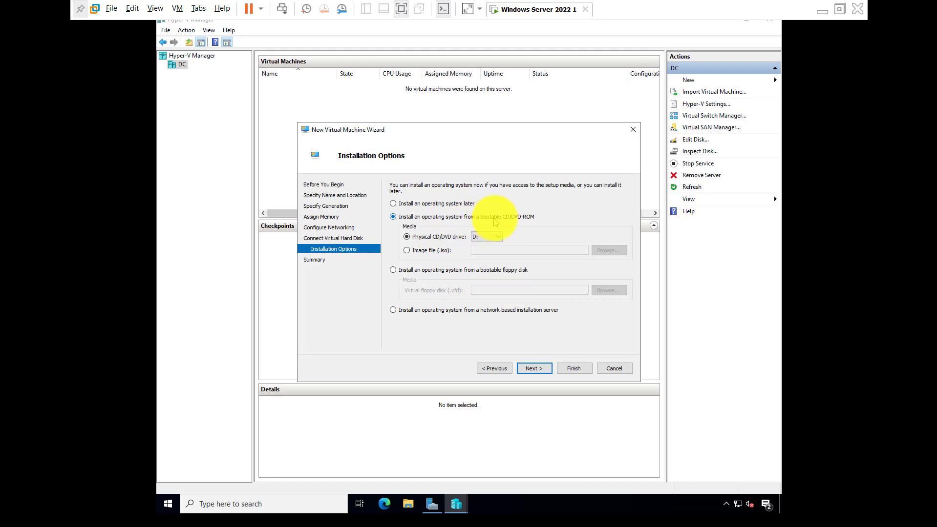
{"action": "mouse_move", "coordinate": [525, 222]}
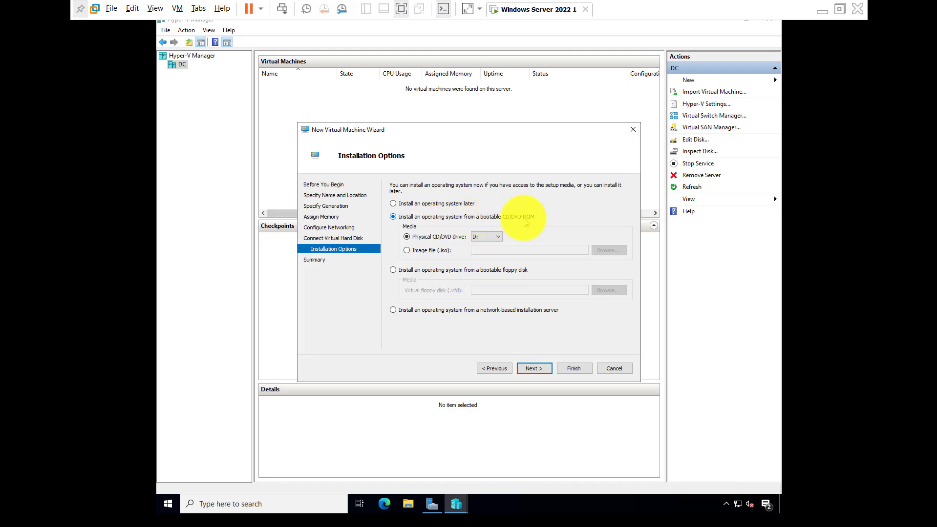
{"action": "mouse_move", "coordinate": [465, 242]}
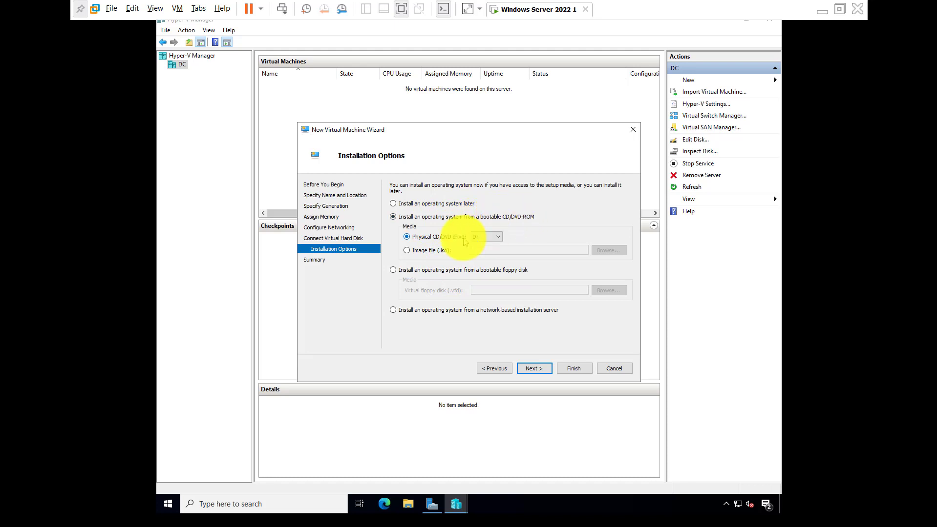
{"action": "left_click", "coordinate": [406, 250]}
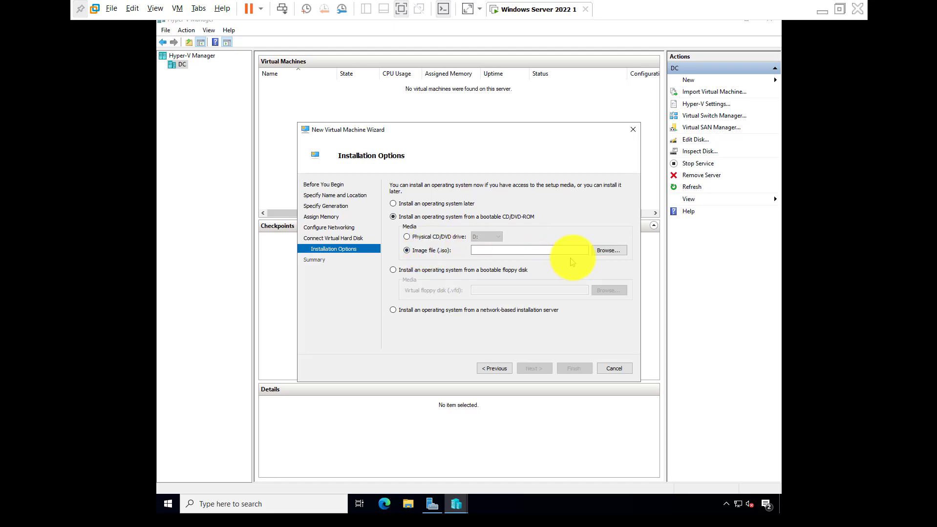
{"action": "left_click", "coordinate": [608, 250]}
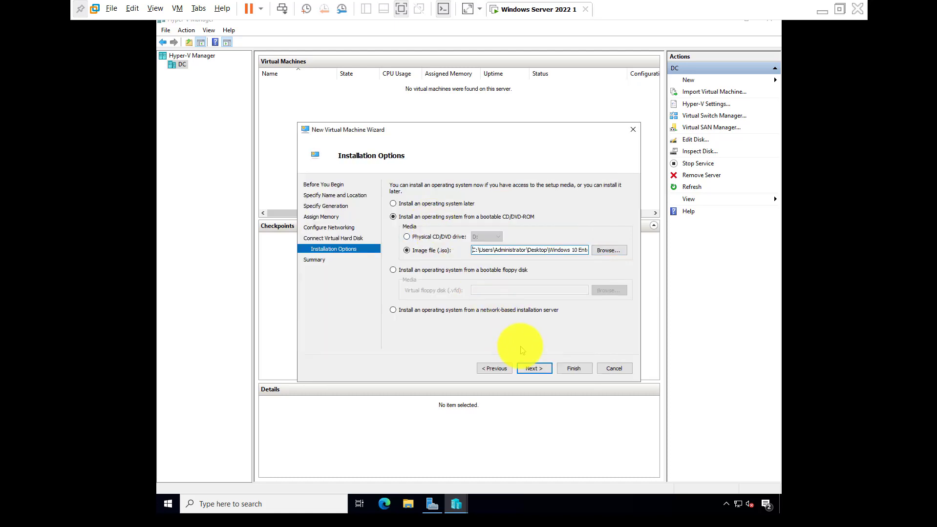
{"action": "left_click", "coordinate": [532, 369]}
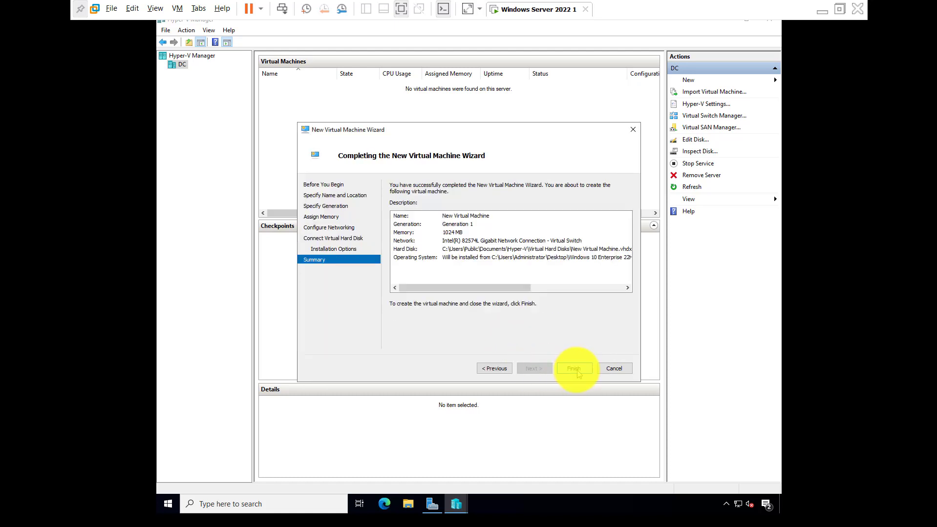
Finish the wizard and select the powered-off New Virtual Machine in the list.
{"action": "left_click", "coordinate": [572, 367]}
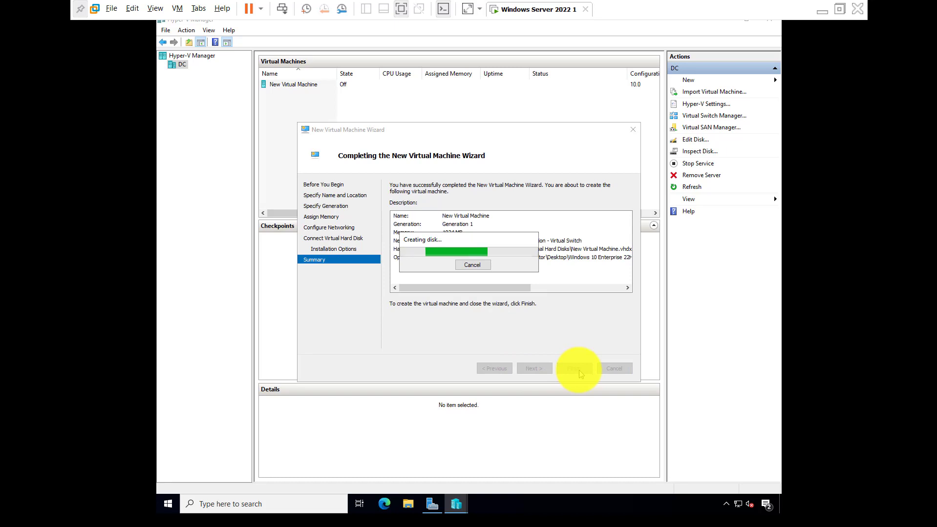
{"action": "left_click", "coordinate": [572, 367]}
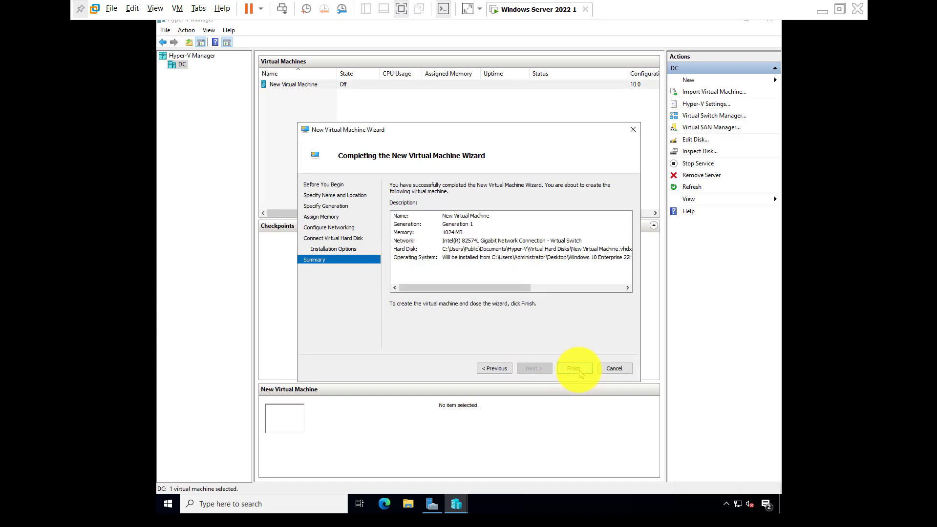
{"action": "left_click", "coordinate": [573, 368]}
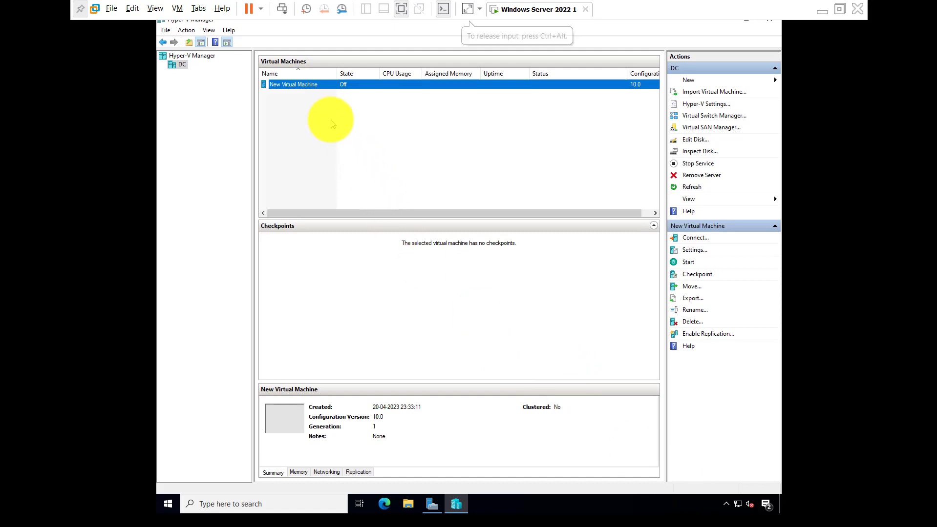
{"action": "mouse_move", "coordinate": [689, 262]}
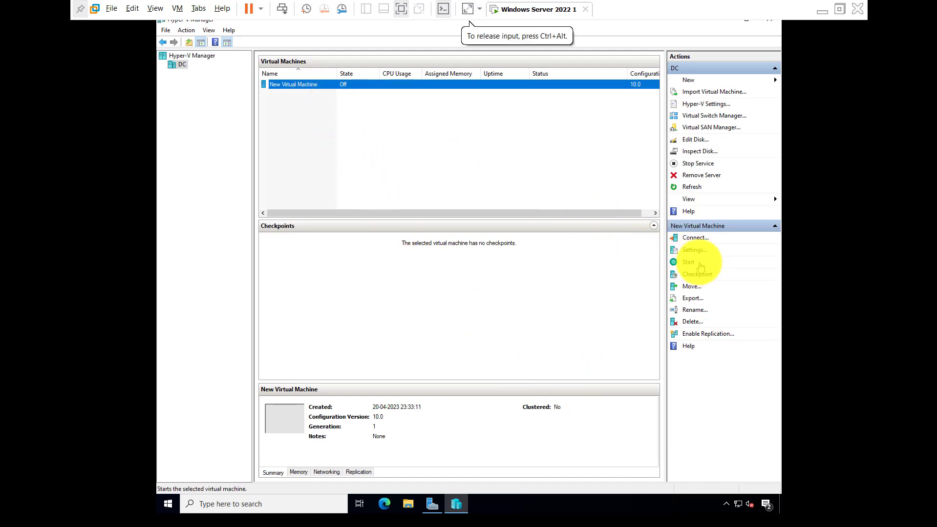
Start 'New Virtual Machine' from the Actions pane and maximize its connection window.
{"action": "left_click", "coordinate": [688, 262]}
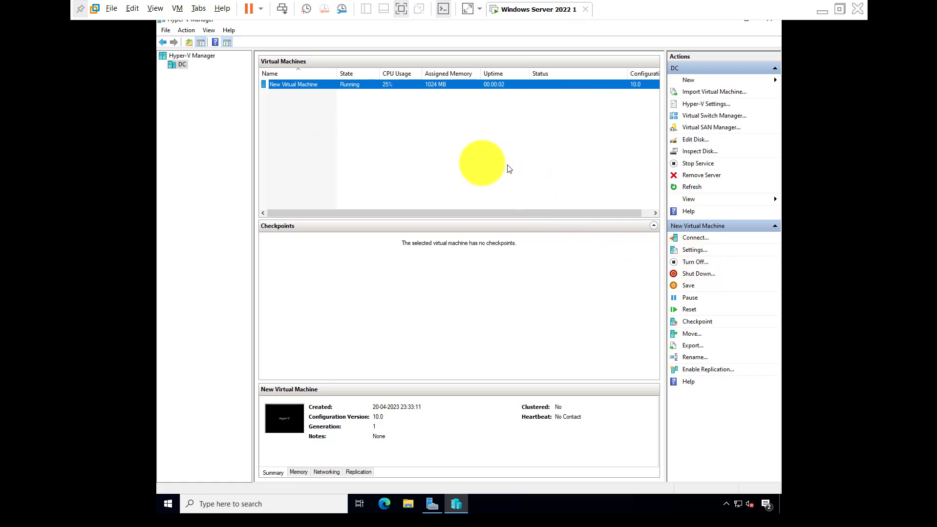
{"action": "mouse_move", "coordinate": [279, 418]}
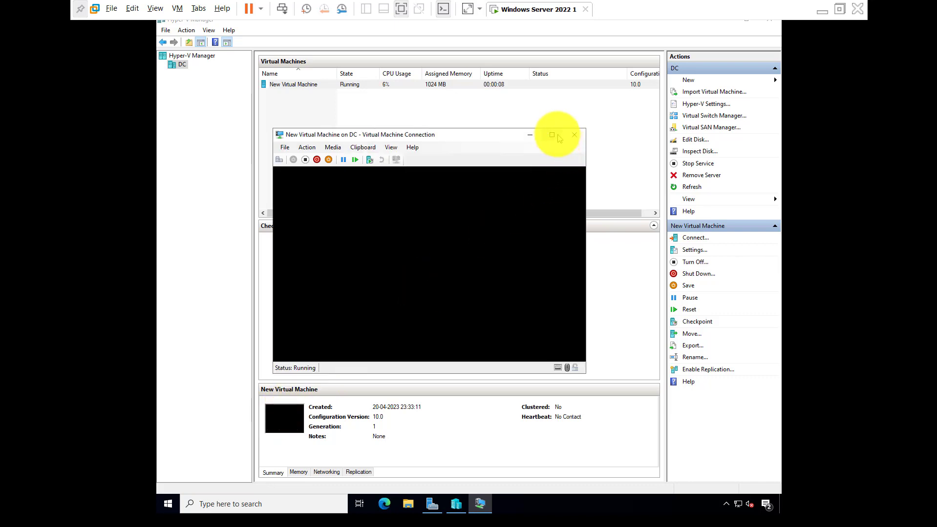
{"action": "left_click", "coordinate": [550, 135]}
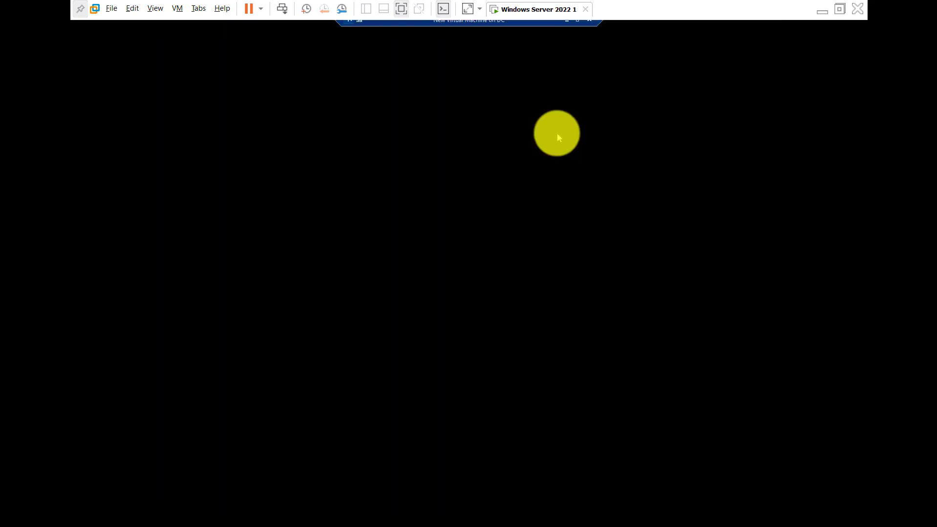